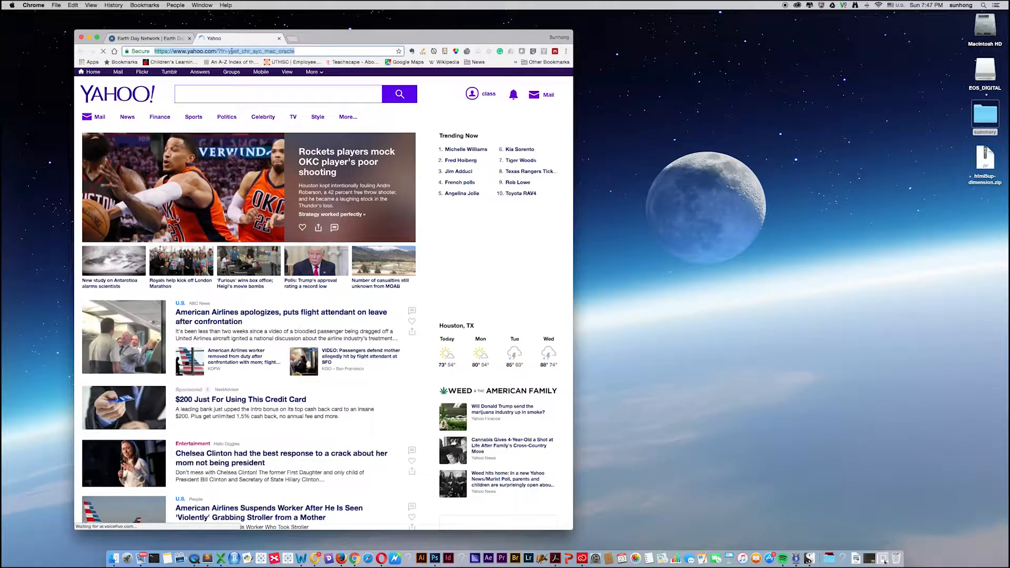
- Go to html5up.net and scroll down the template gallery to Dimension
text(html5up.net)
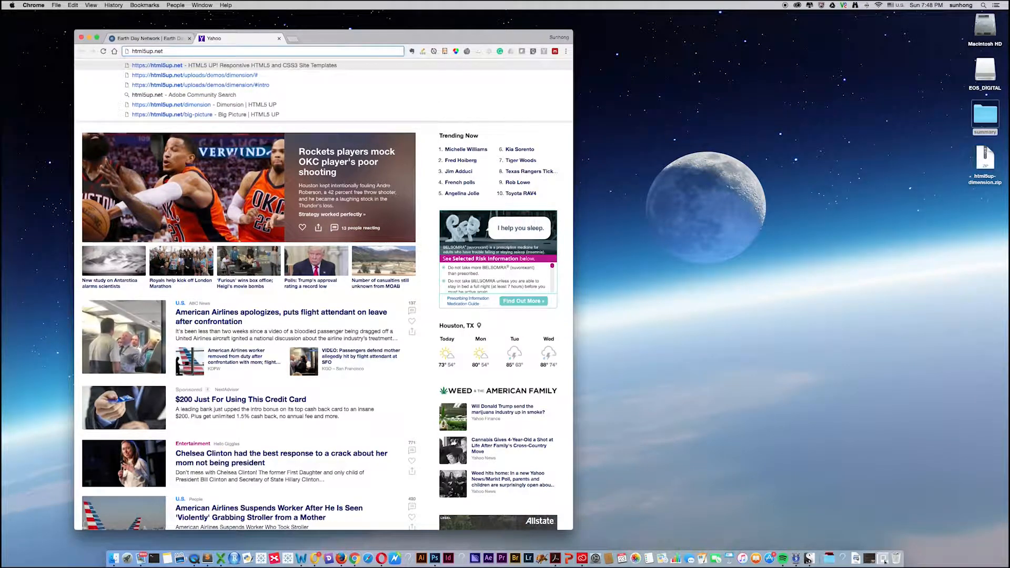
click(158, 65)
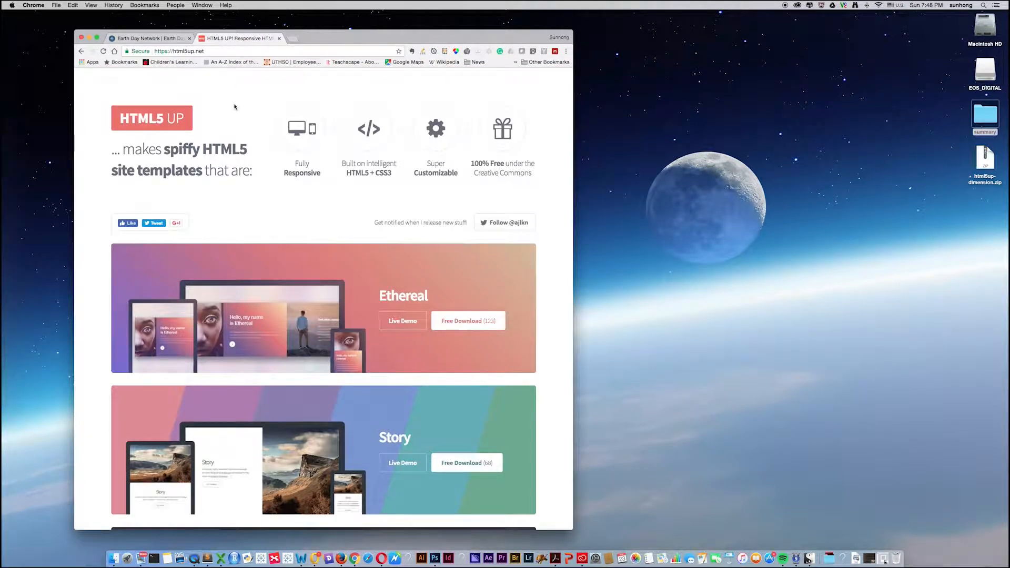
scroll(down, 3)
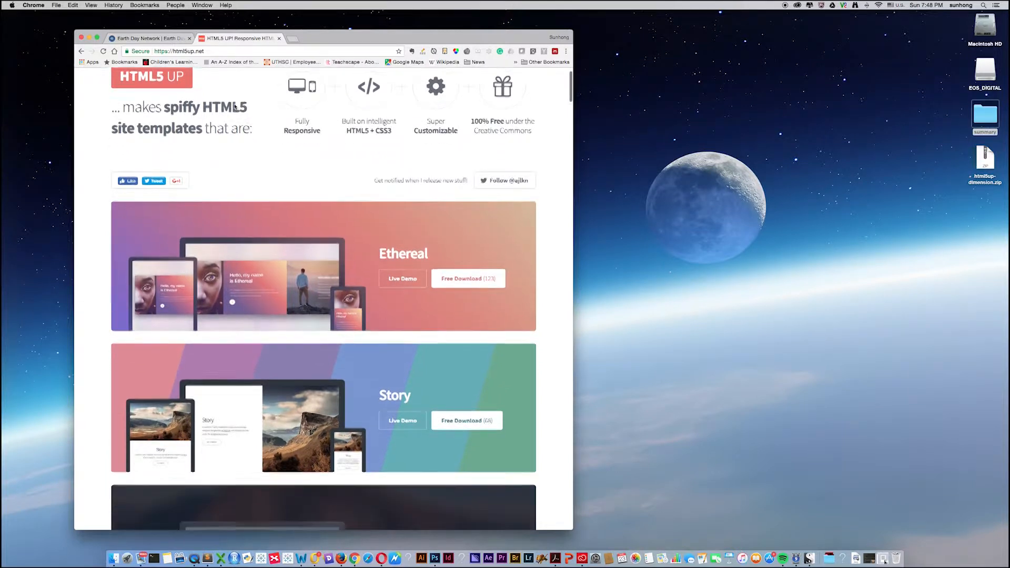
scroll(down, 3)
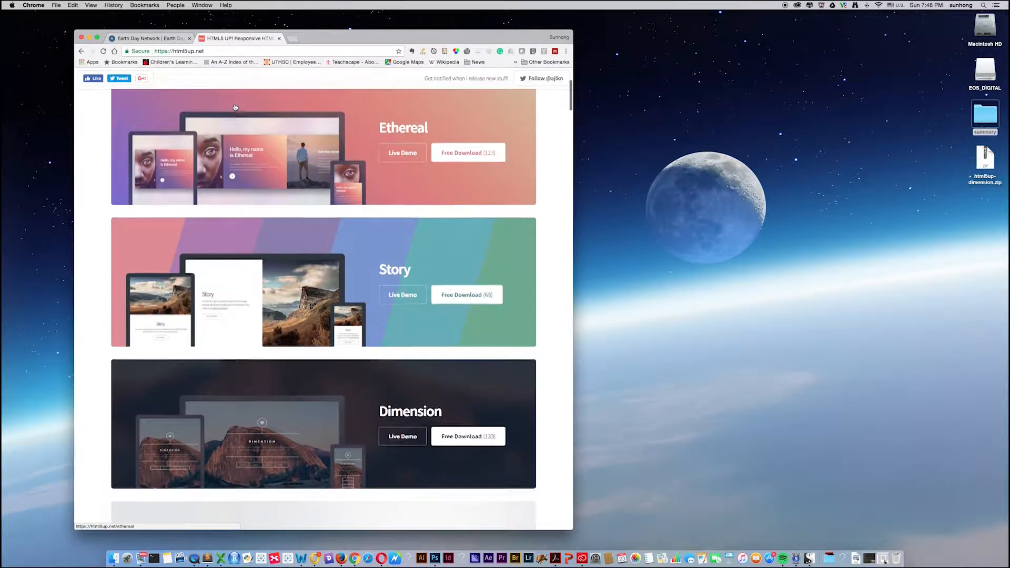
scroll(down, 3)
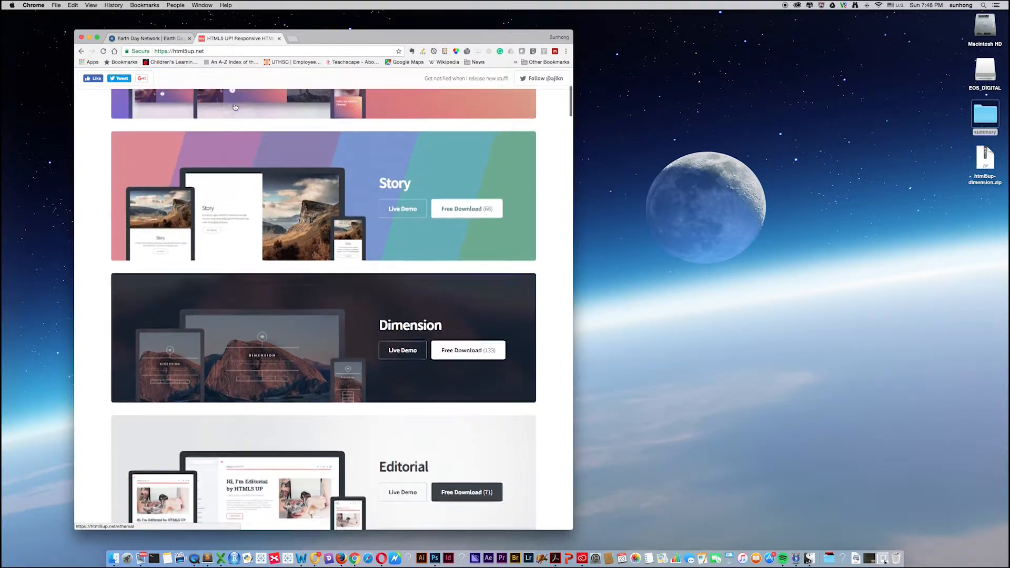
scroll(down, 3)
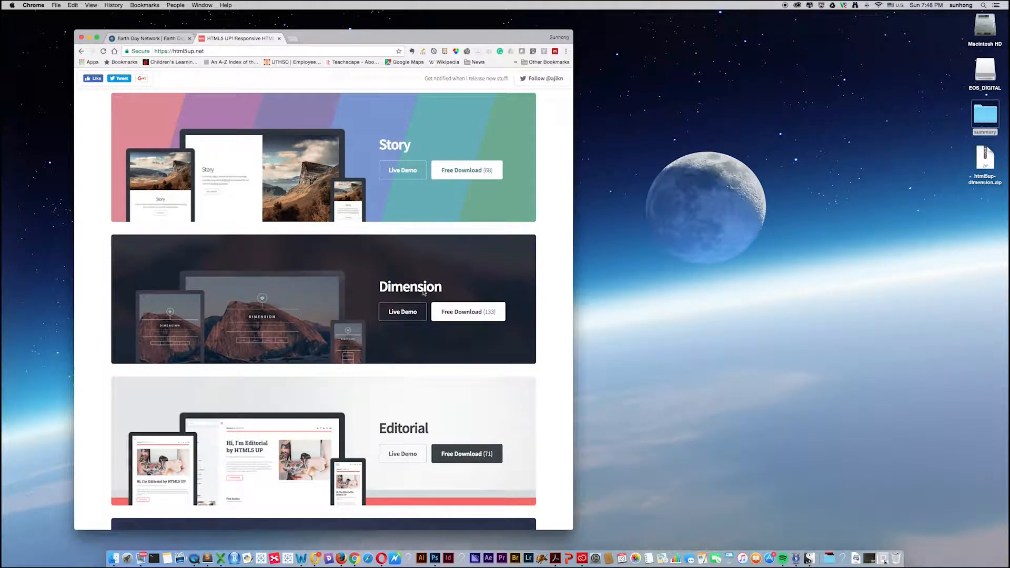
scroll(down, 3)
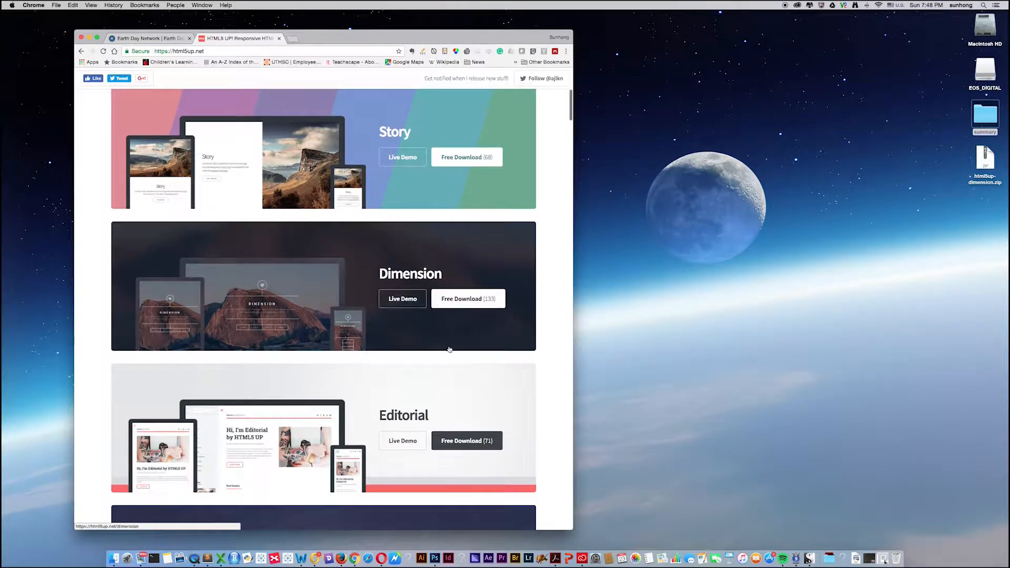
- Open Dimension's live demo, view and close its Intro panel, then start a new tab
click(402, 299)
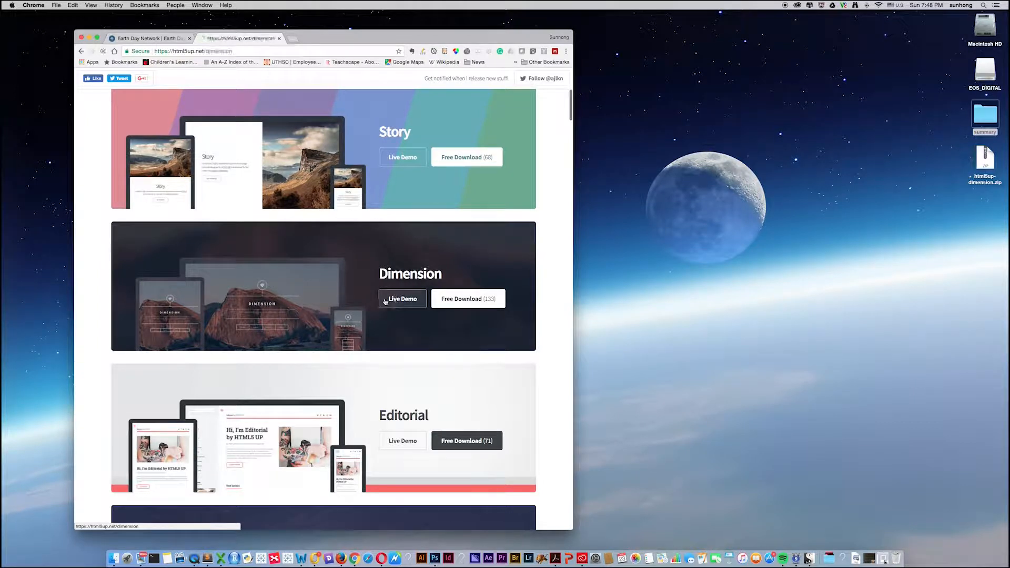
click(402, 299)
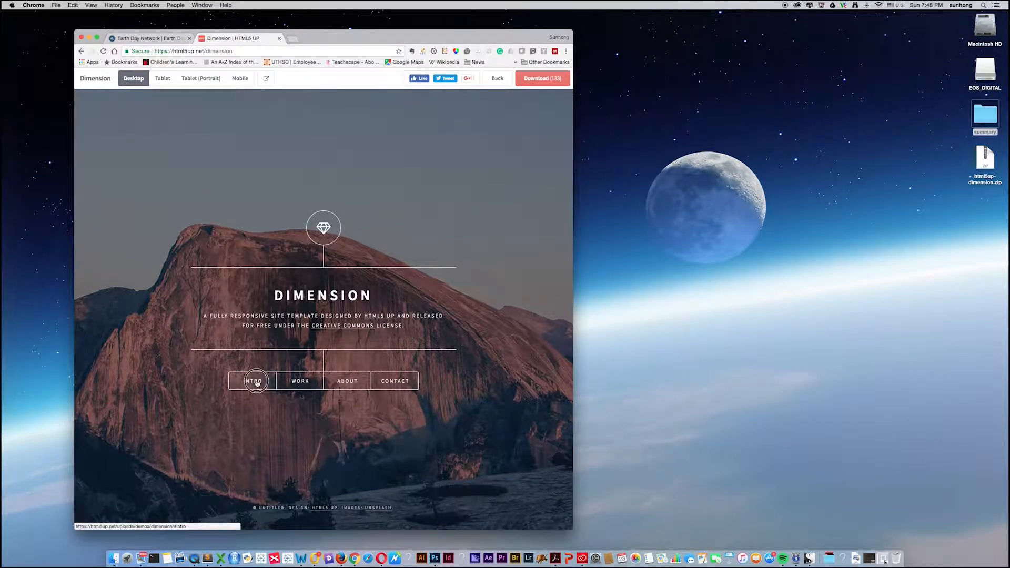
click(254, 381)
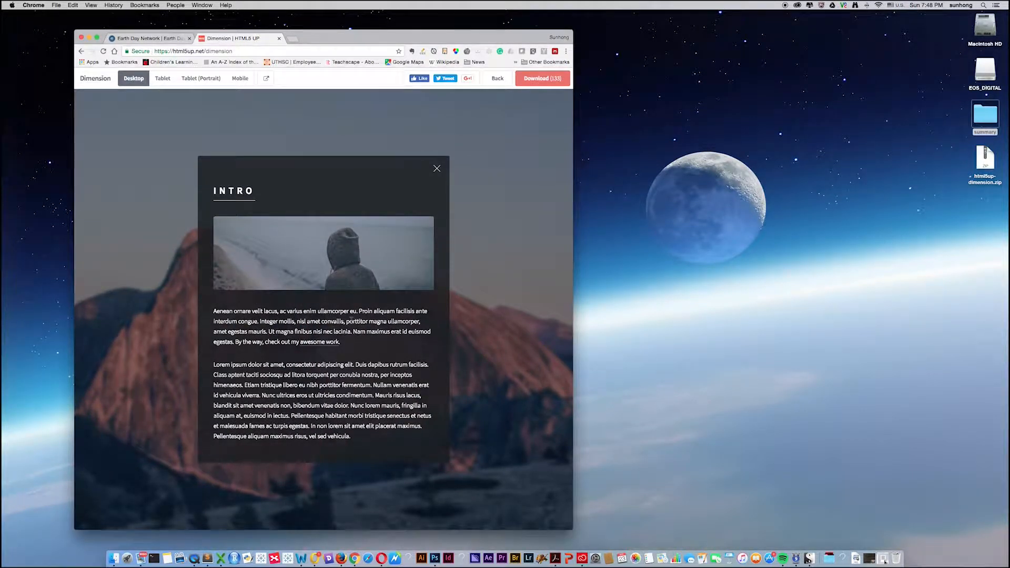
mouse_move(437, 173)
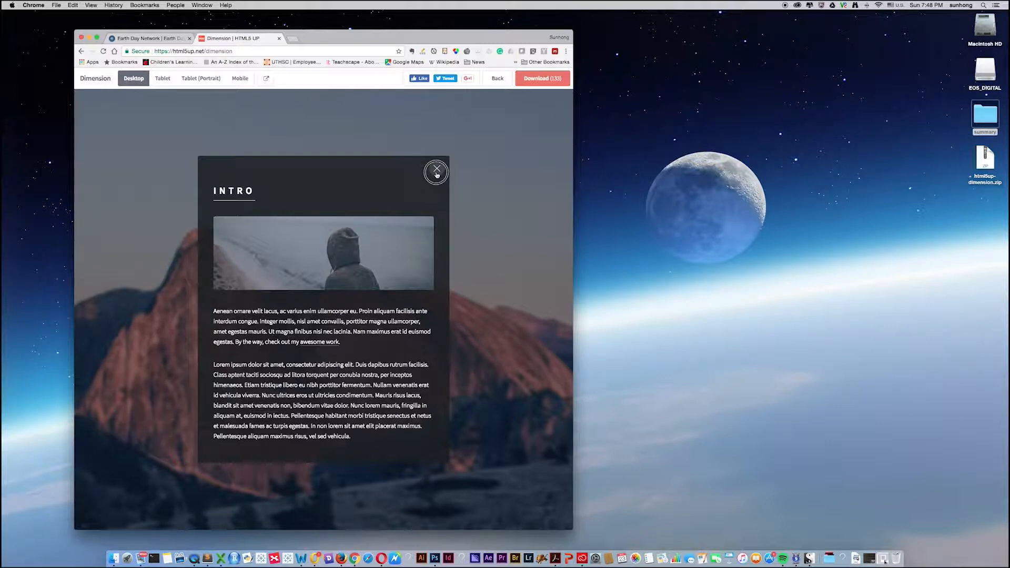
click(436, 173)
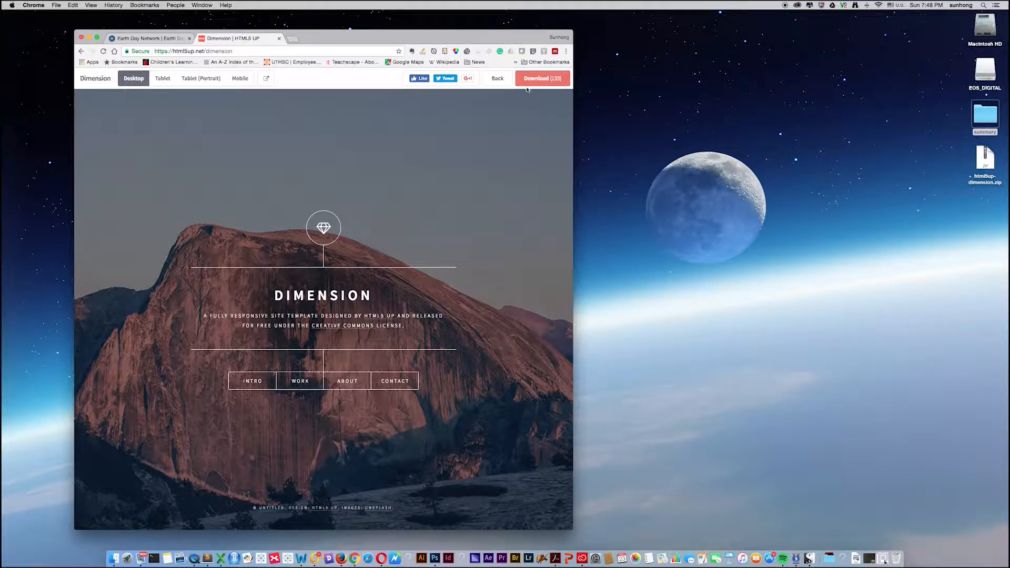
mouse_move(529, 84)
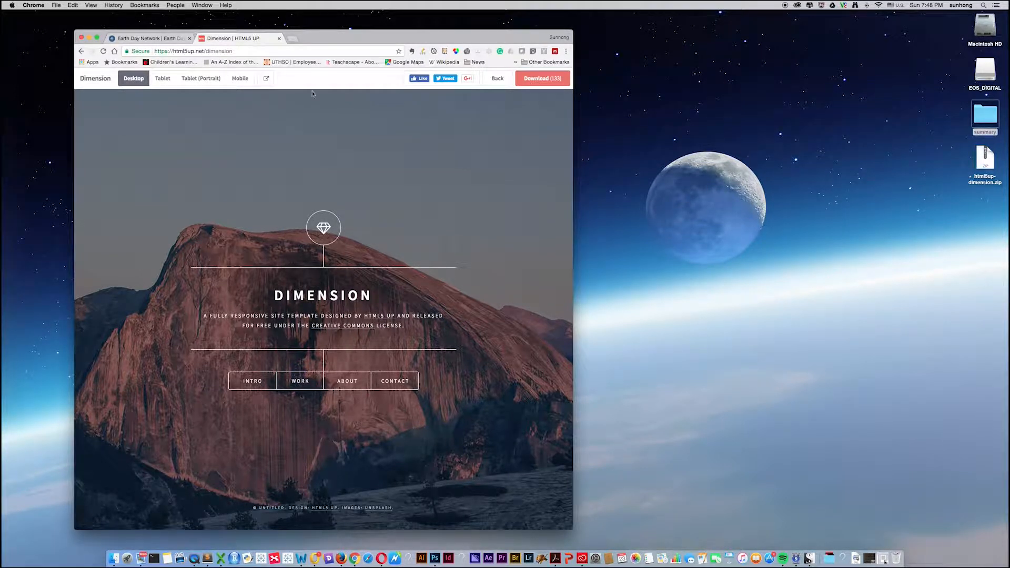
mouse_move(286, 75)
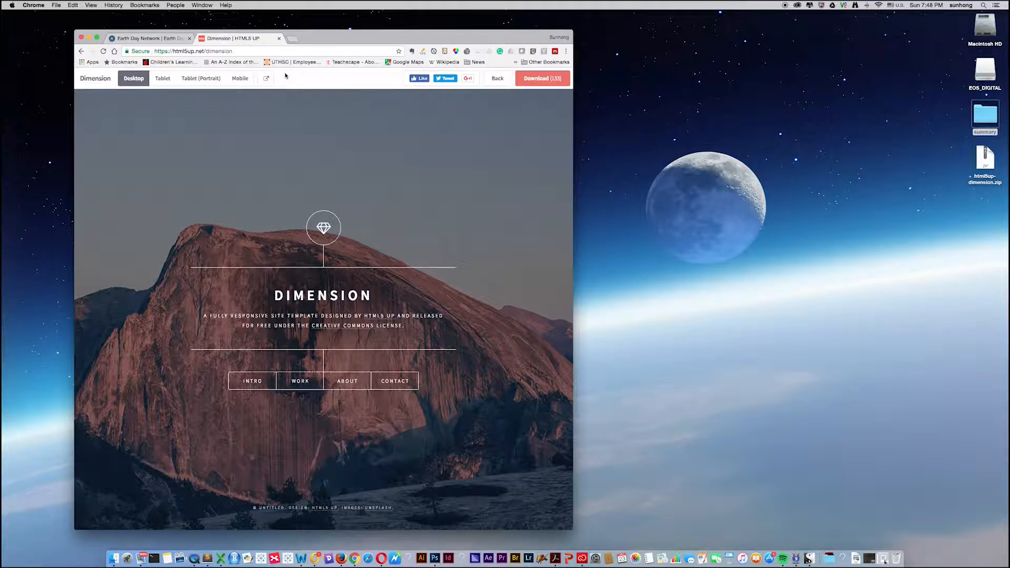
click(278, 51)
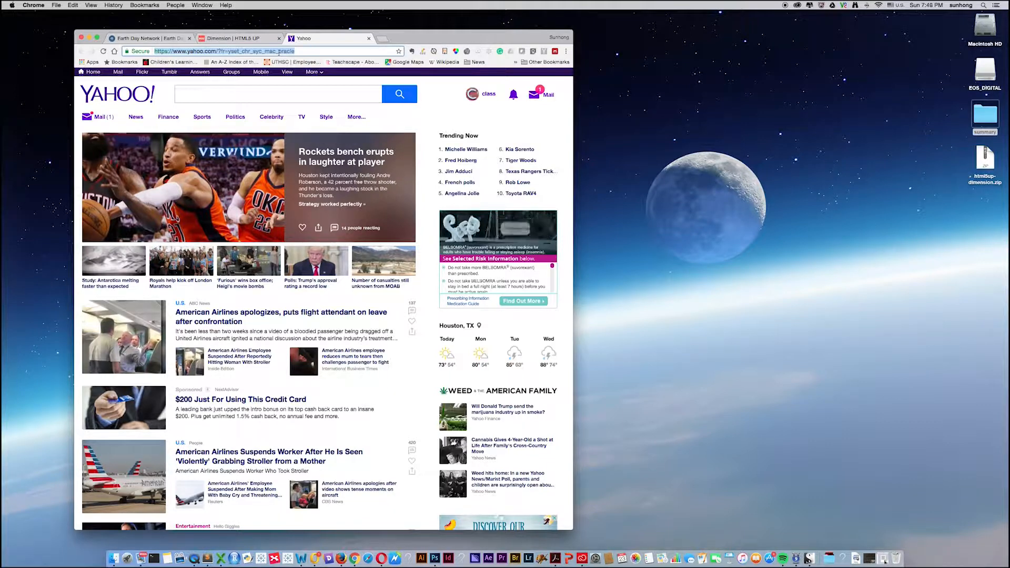
text(access.uh.edu/login.php)
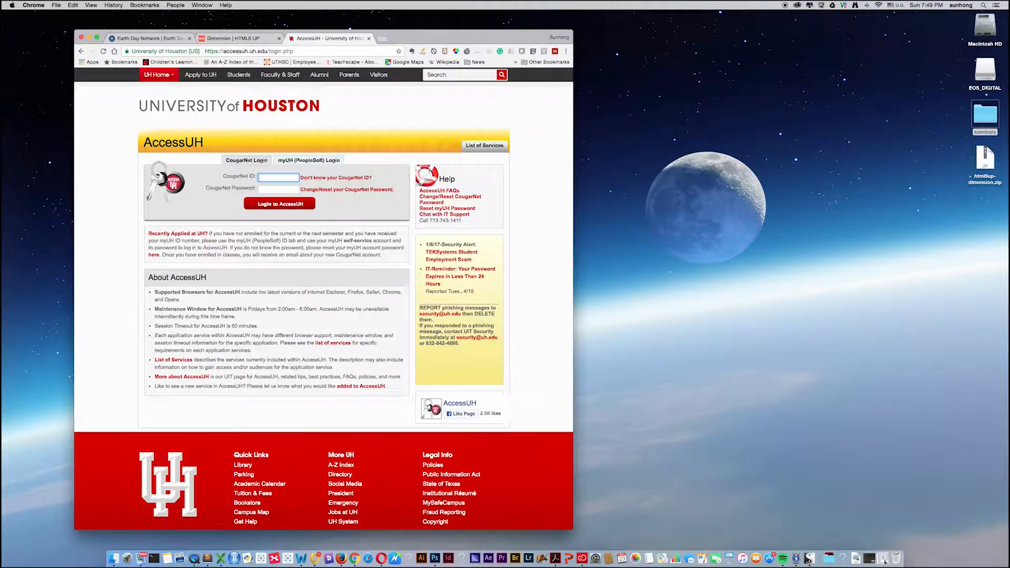
text(shhwang)
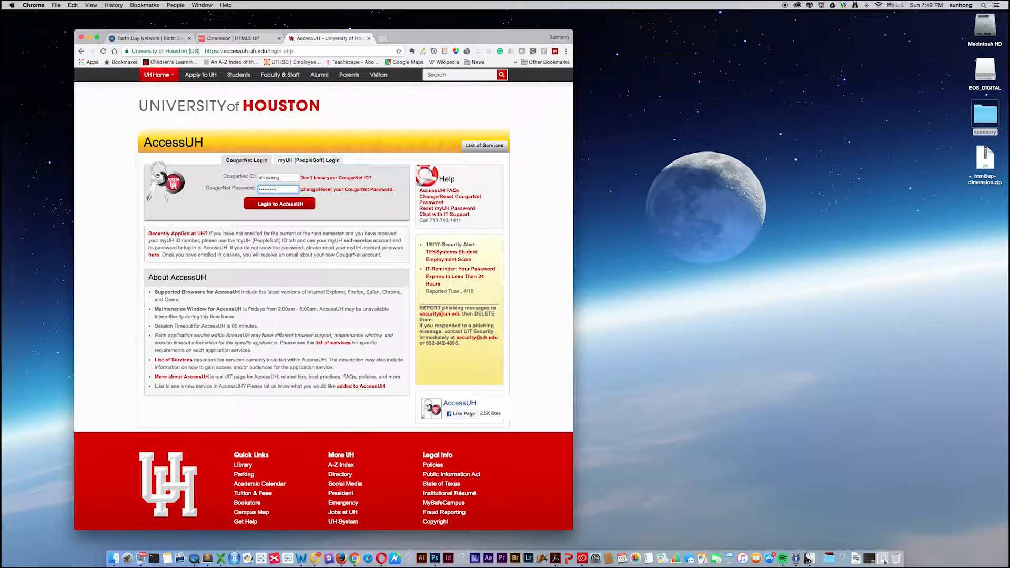
click(280, 204)
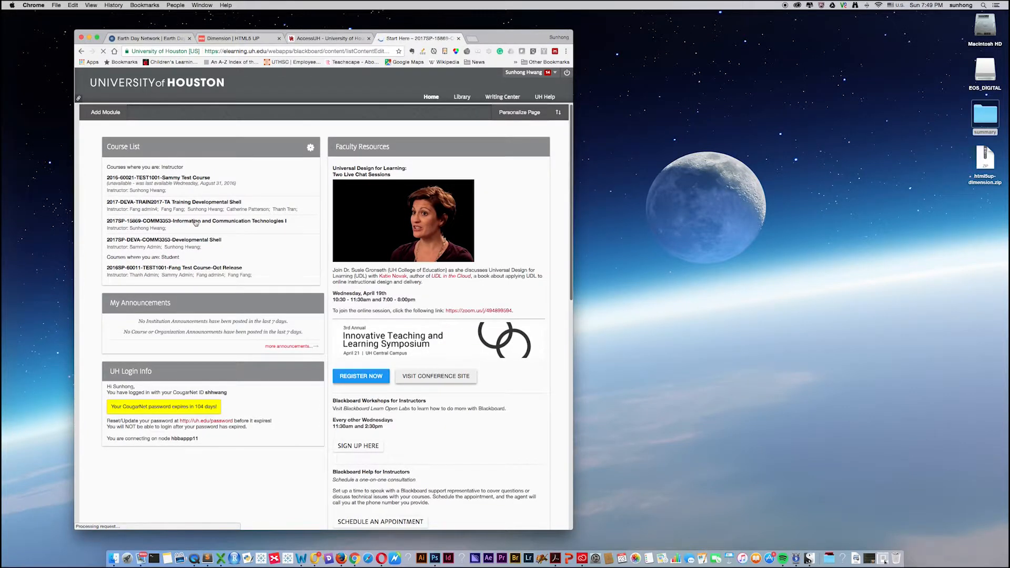
- Download html5up-big-picture.zip from COMM3353's Week 13 : Image Crop page
click(196, 221)
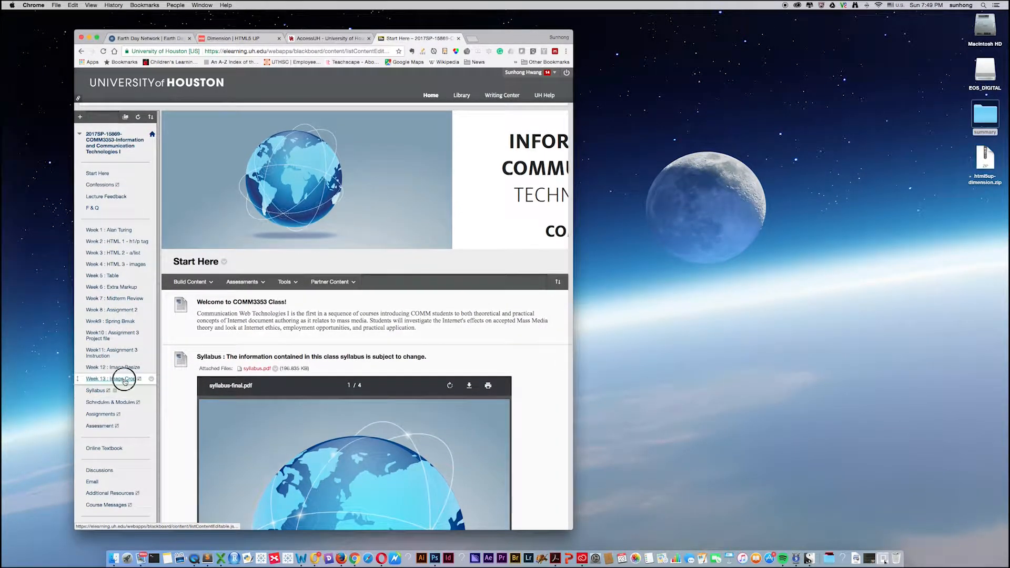
click(111, 379)
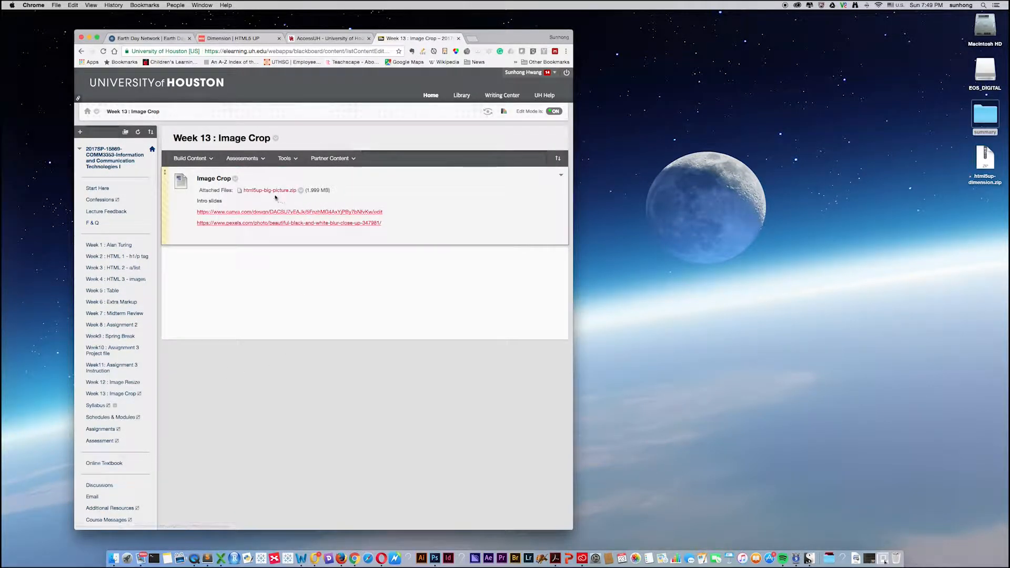
mouse_move(267, 195)
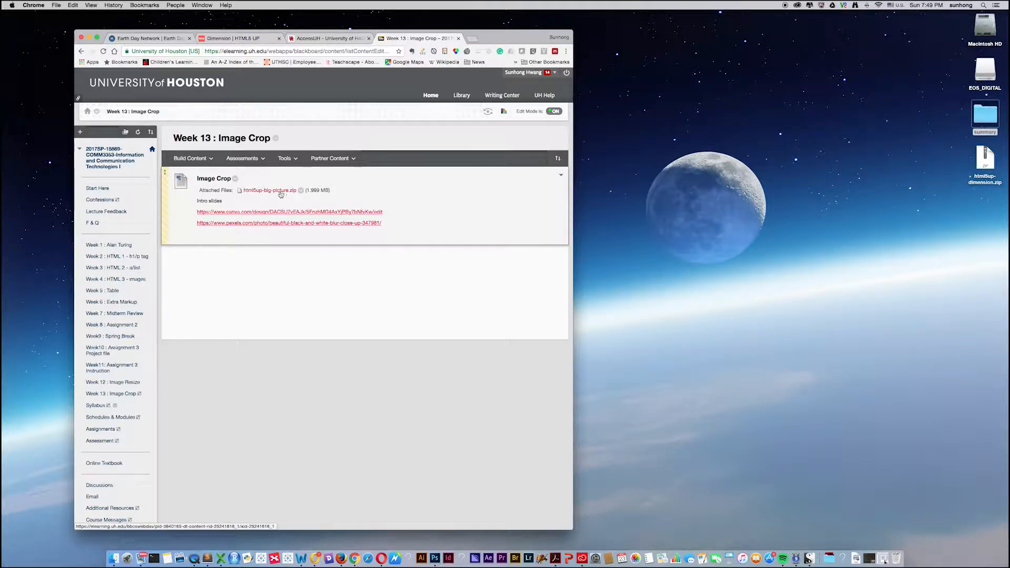
click(270, 191)
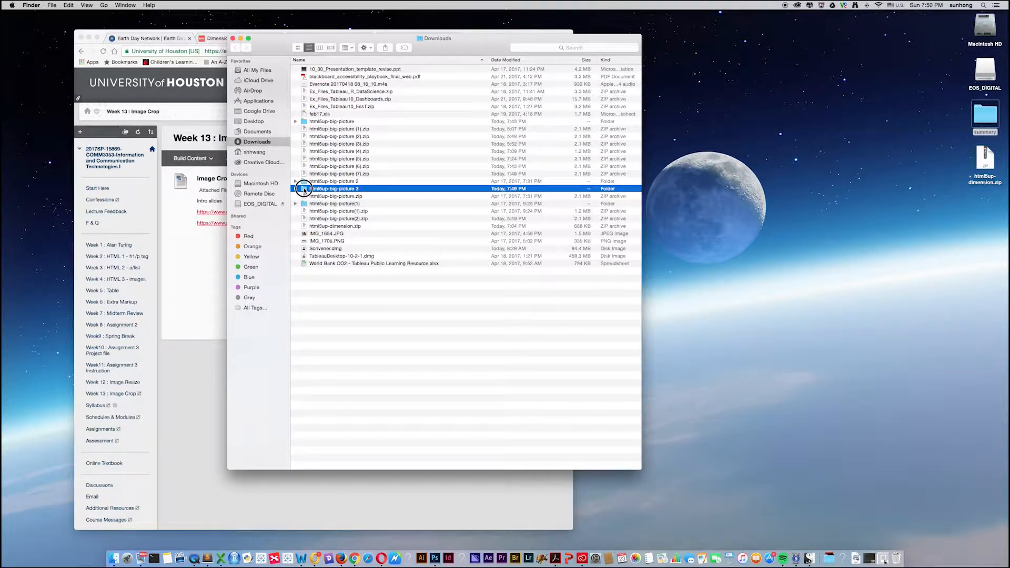
- Move html5up-big-picture 3 to the Desktop and expand its images folder
drag(334, 188, 695, 313)
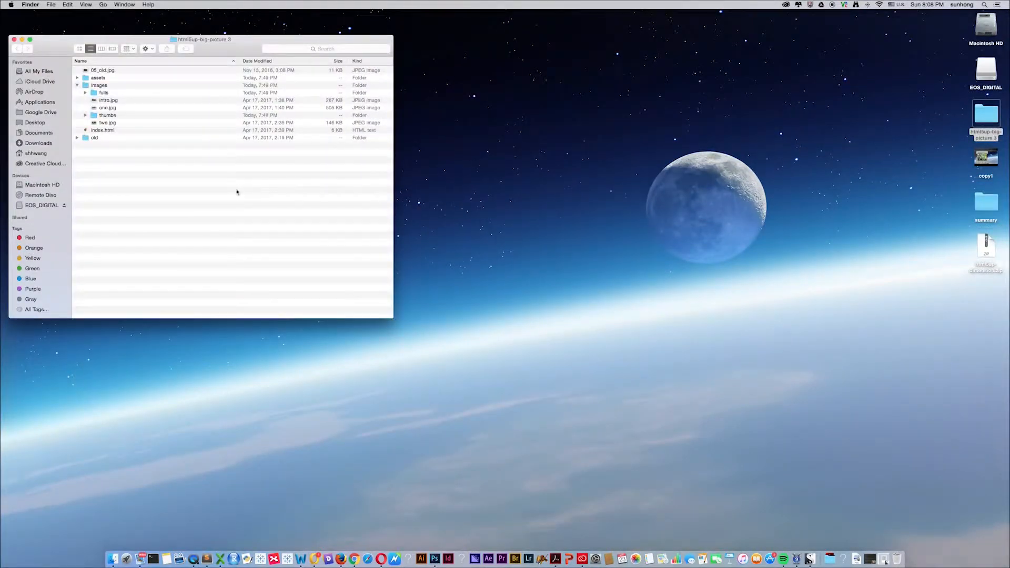
mouse_move(153, 137)
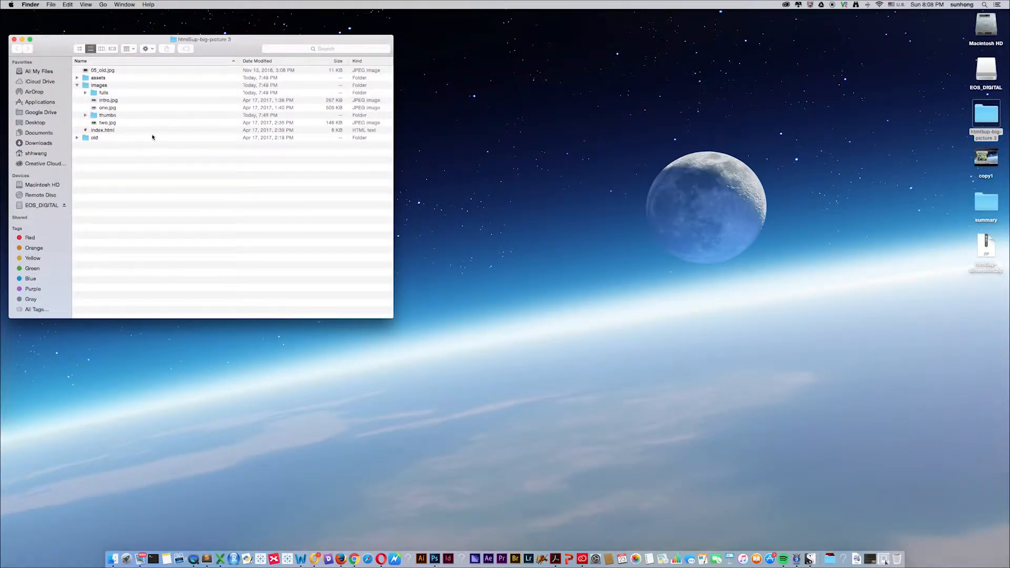
mouse_move(99, 138)
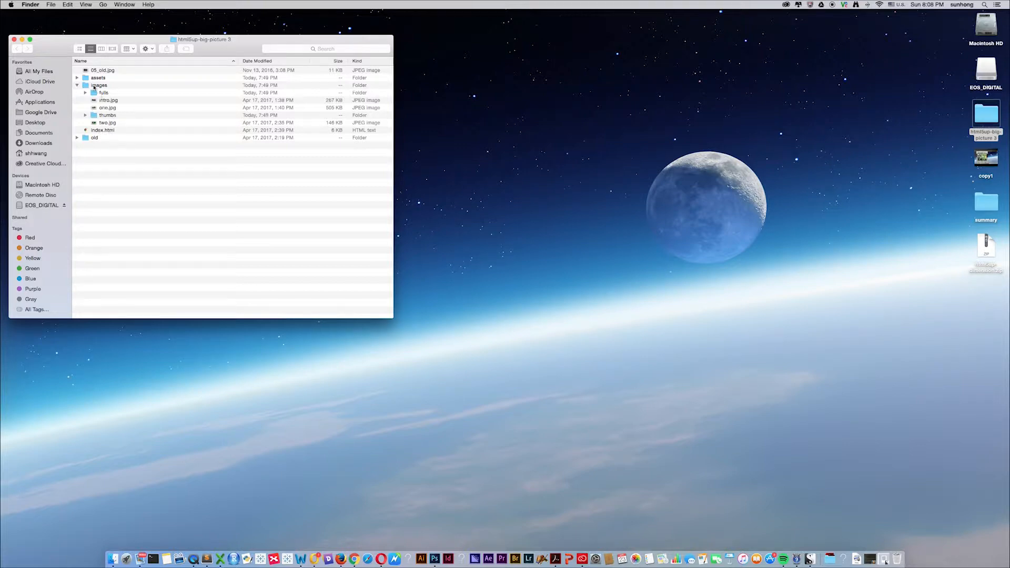
click(78, 84)
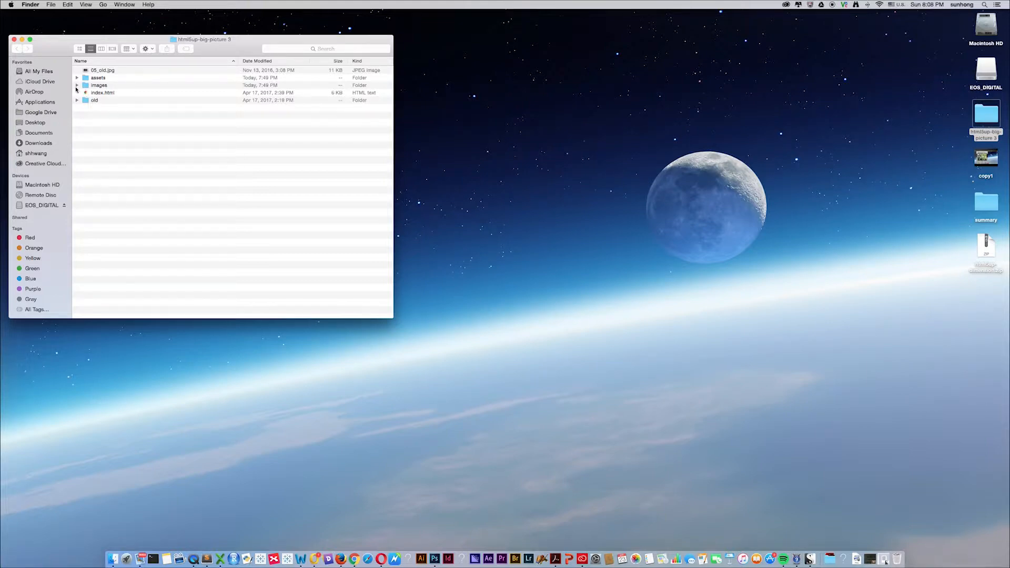
click(78, 86)
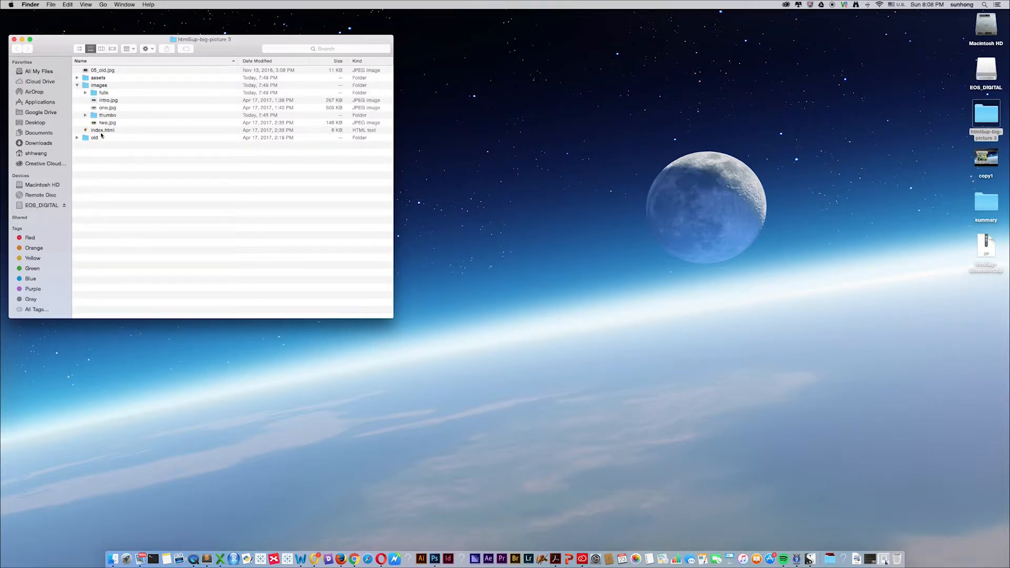
double_click(103, 130)
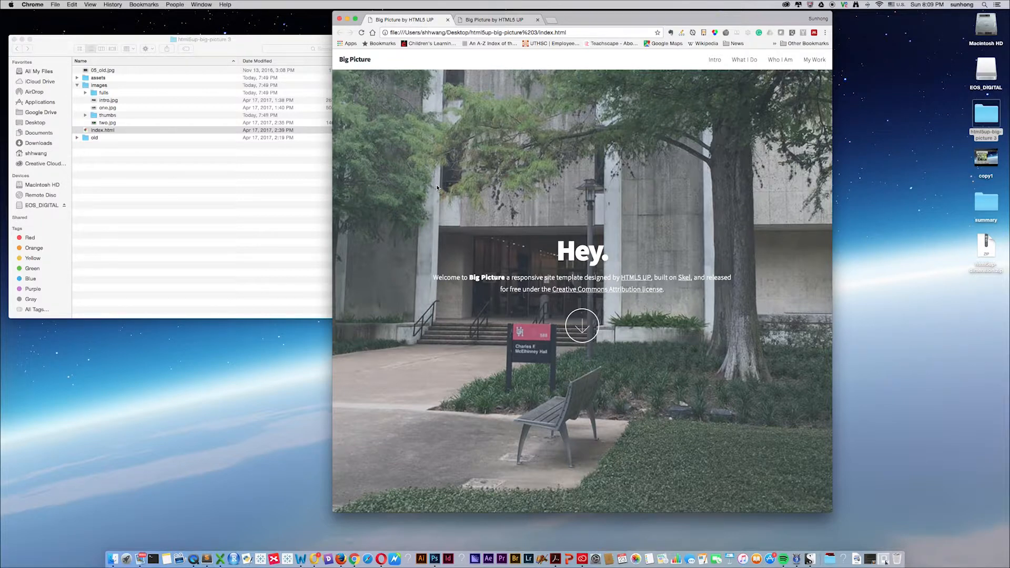
scroll(down, 3)
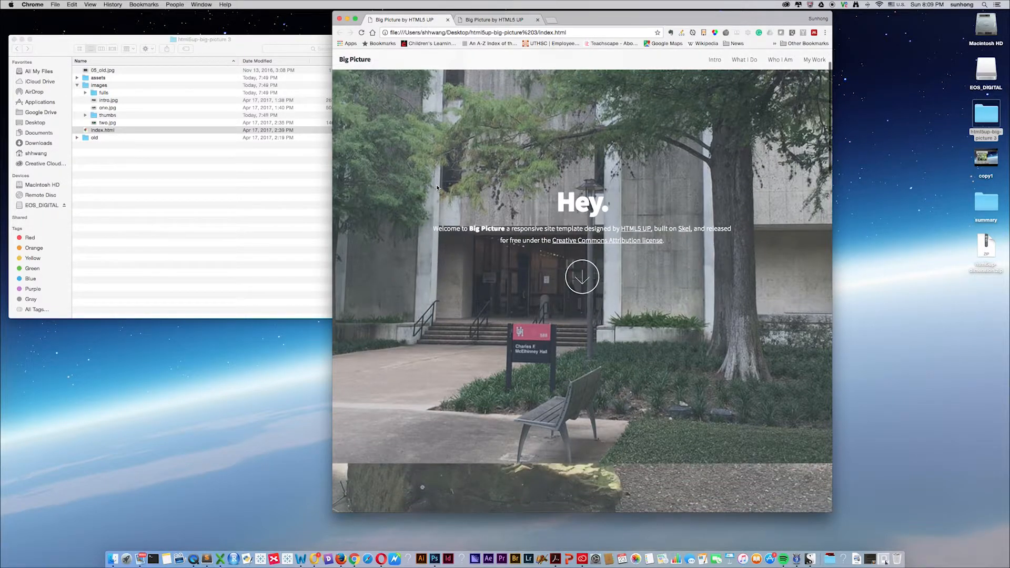
scroll(down, 3)
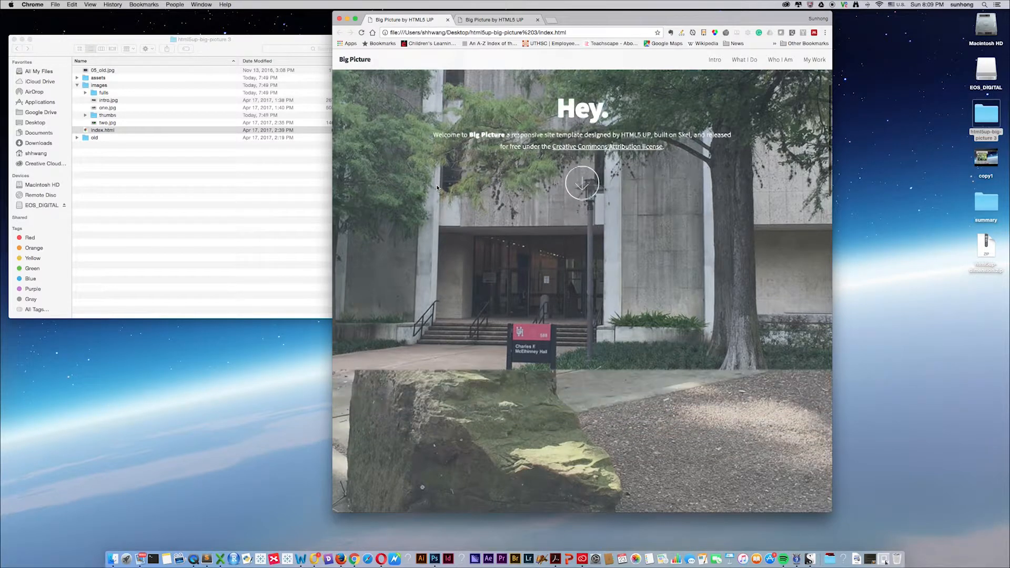
scroll(down, 3)
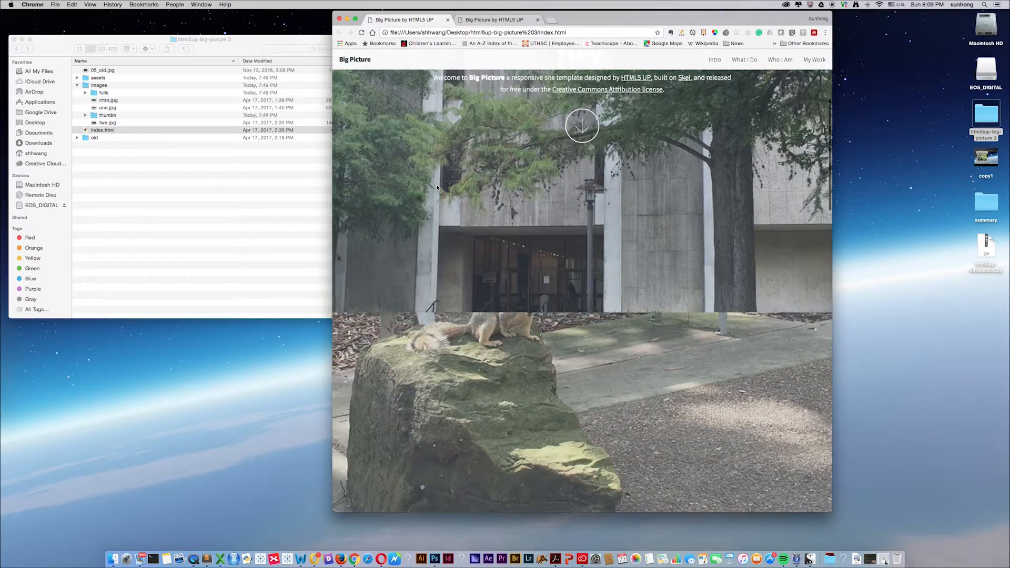
scroll(down, 3)
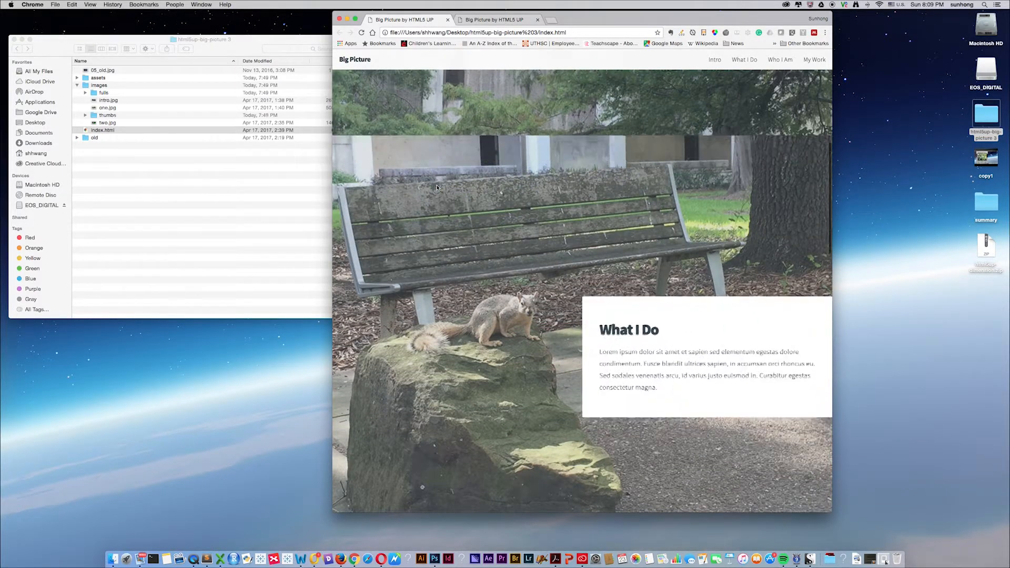
scroll(down, 3)
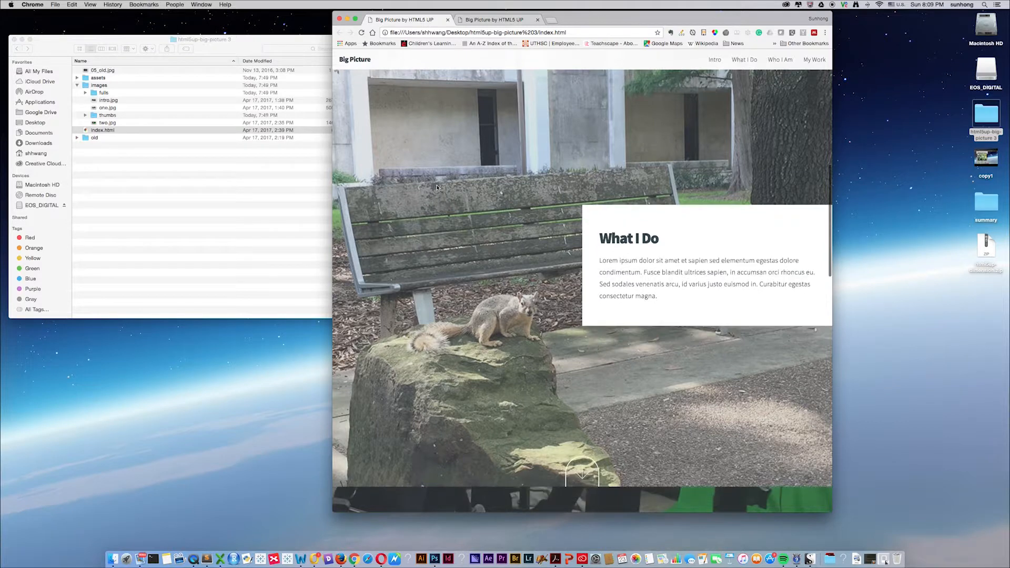
scroll(down, 3)
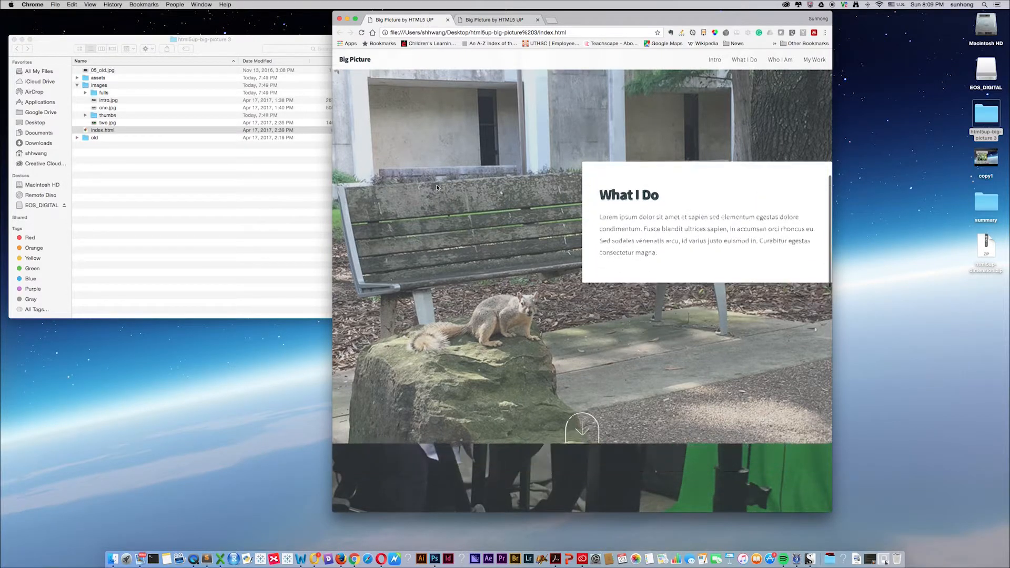
scroll(down, 3)
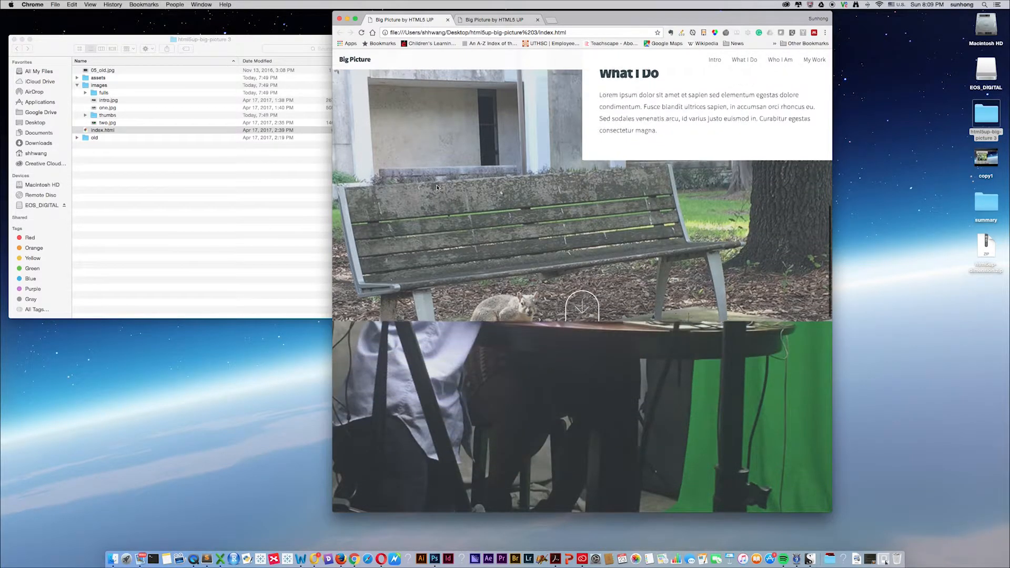
scroll(down, 3)
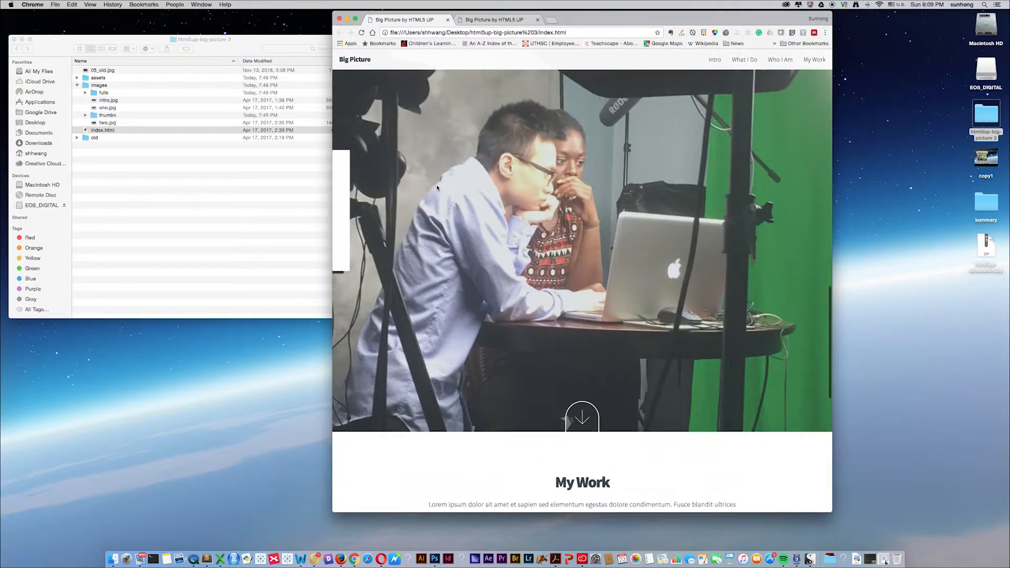
click(780, 59)
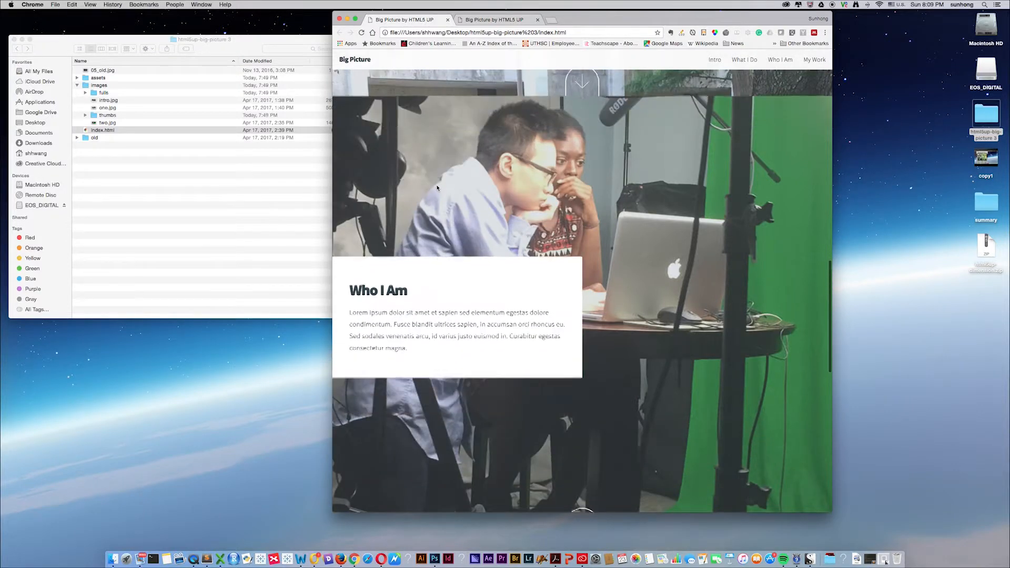
scroll(down, 3)
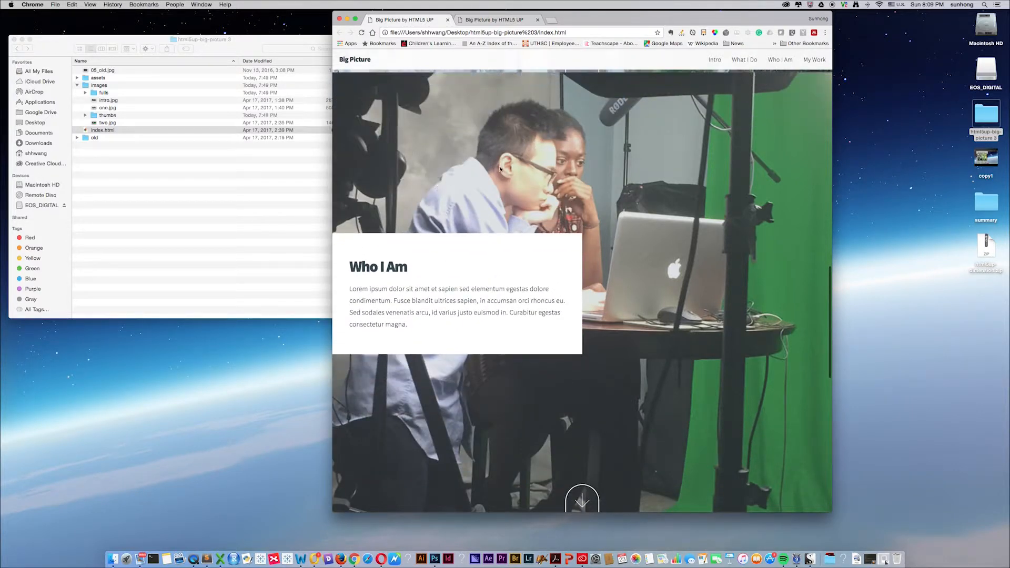
scroll(down, 3)
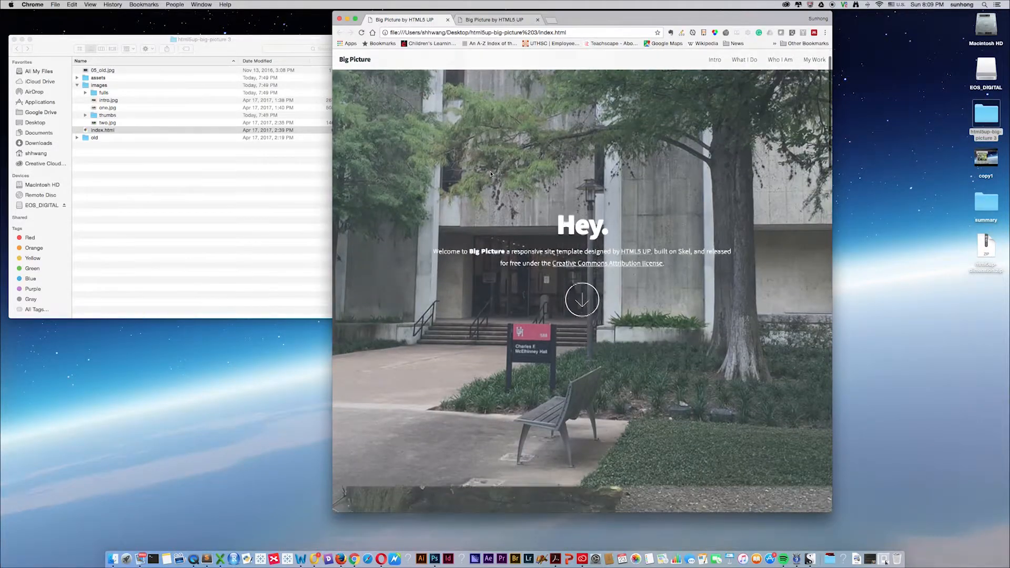
- Match intro.jpg, one.jpg and two.jpg to the intro, What I Do and Who I Am sections
scroll(down, 3)
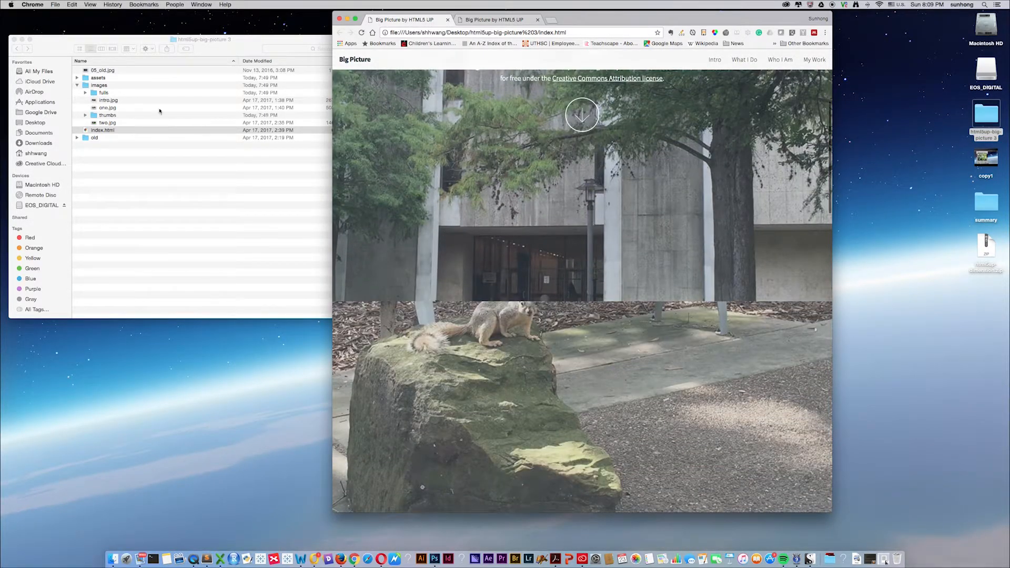
click(107, 100)
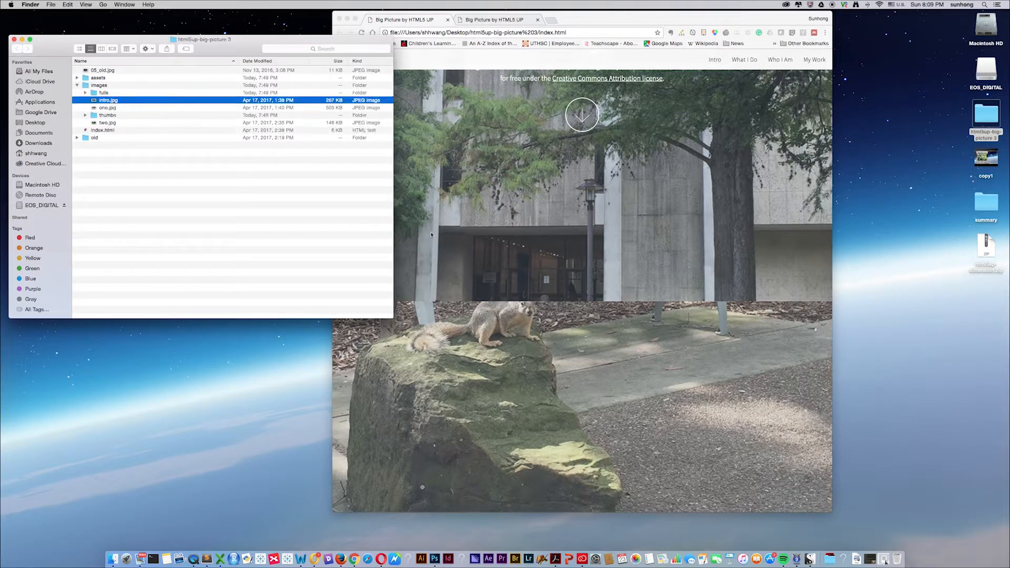
scroll(down, 3)
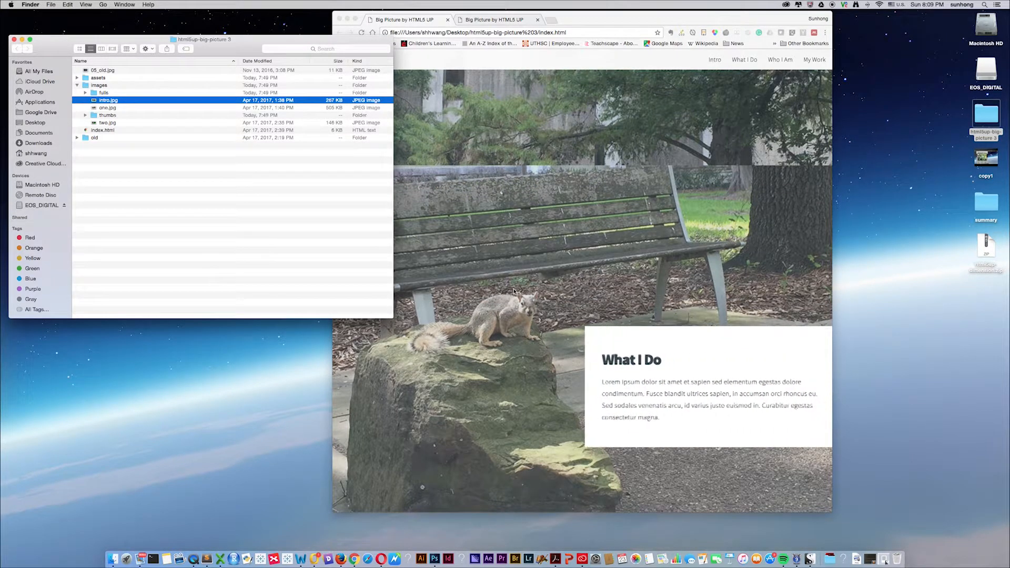
scroll(down, 3)
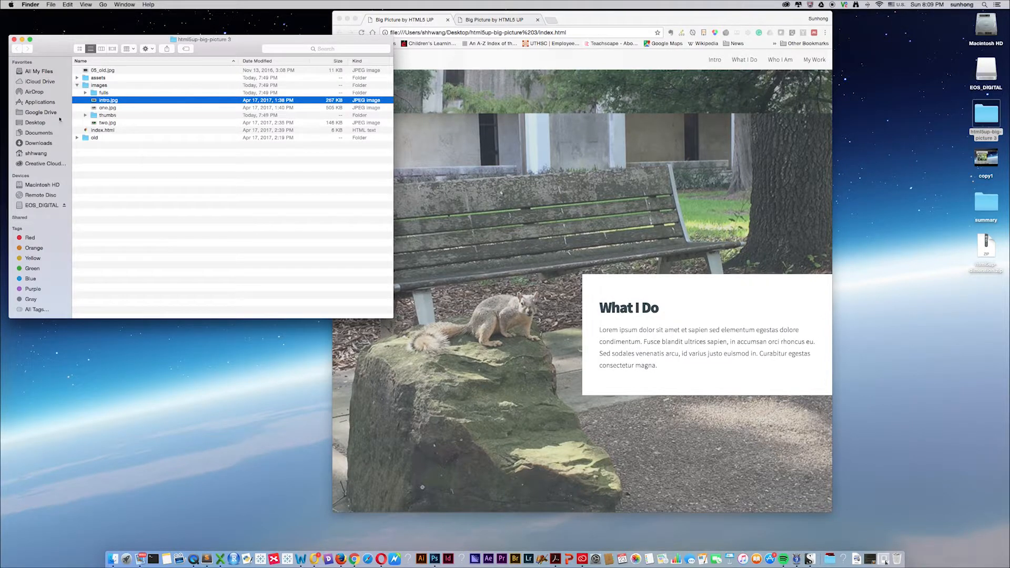
click(107, 107)
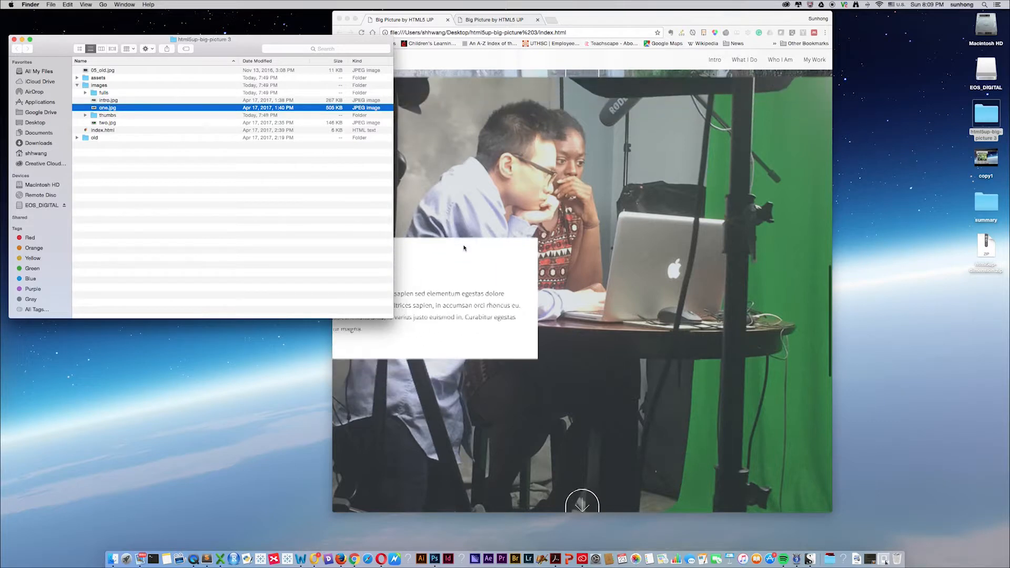
scroll(down, 3)
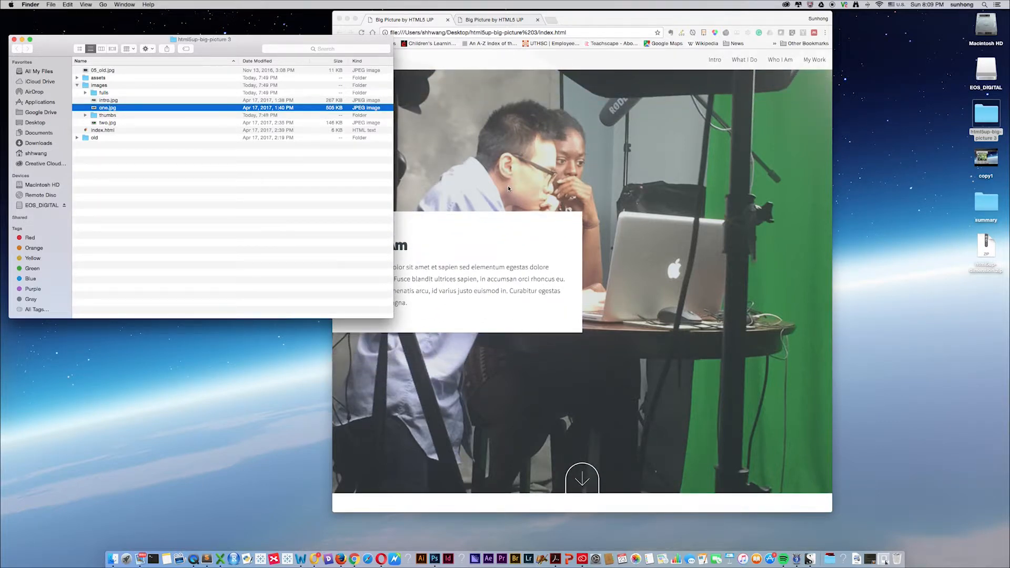
click(107, 122)
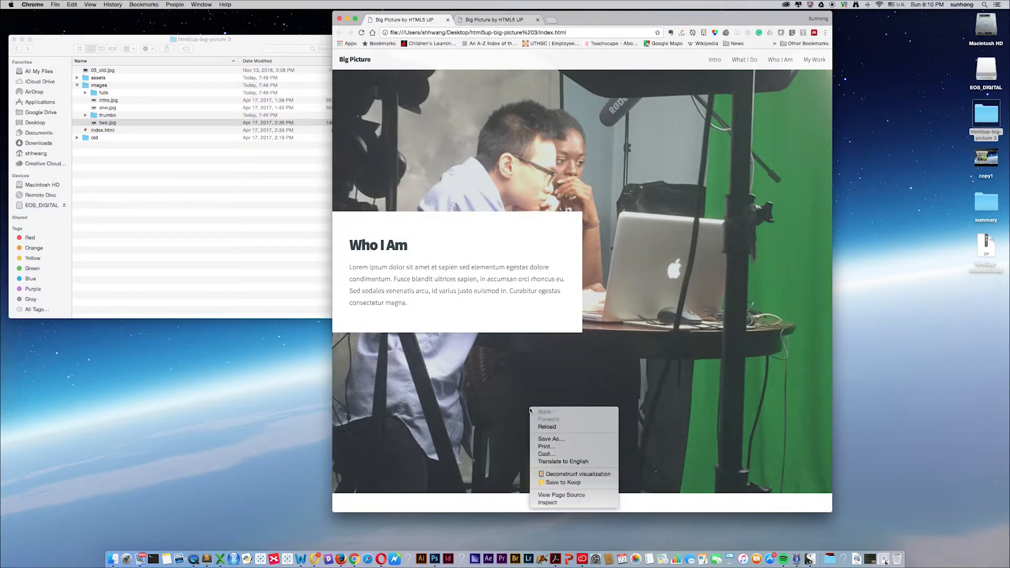
mouse_move(554, 503)
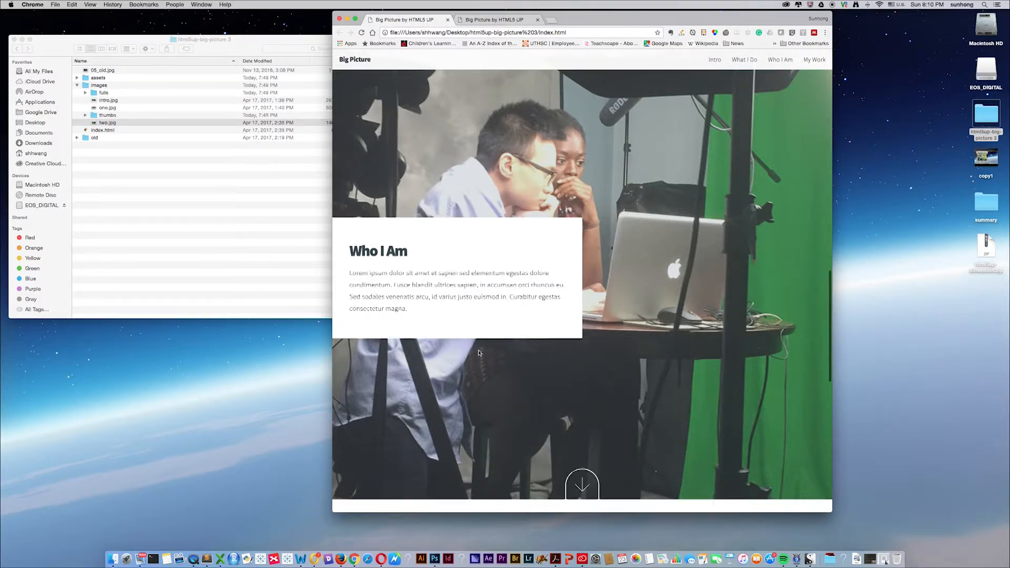
- Compare the My Work grid with the thumbs folder and view two photos in the lightbox
scroll(down, 3)
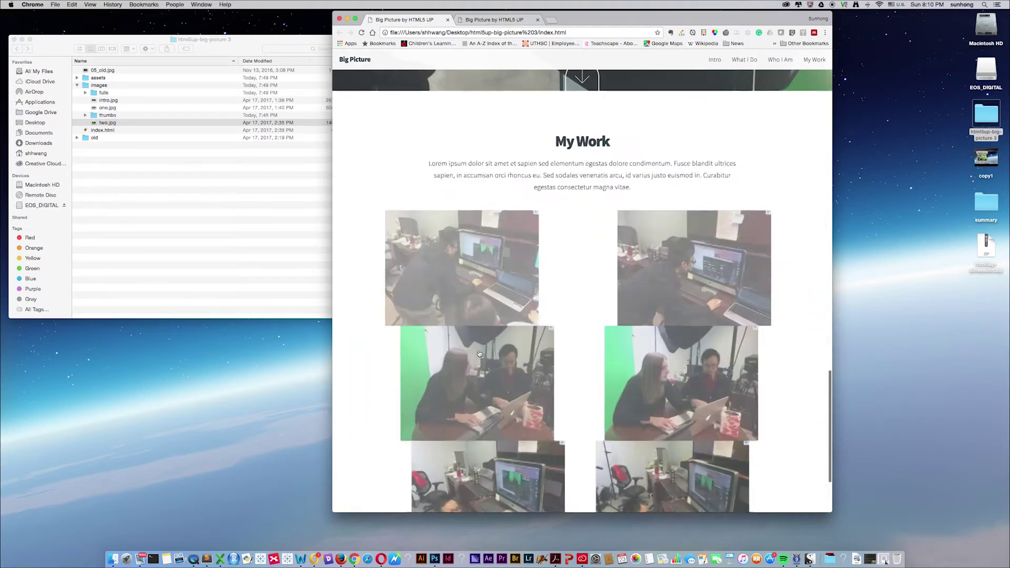
scroll(down, 3)
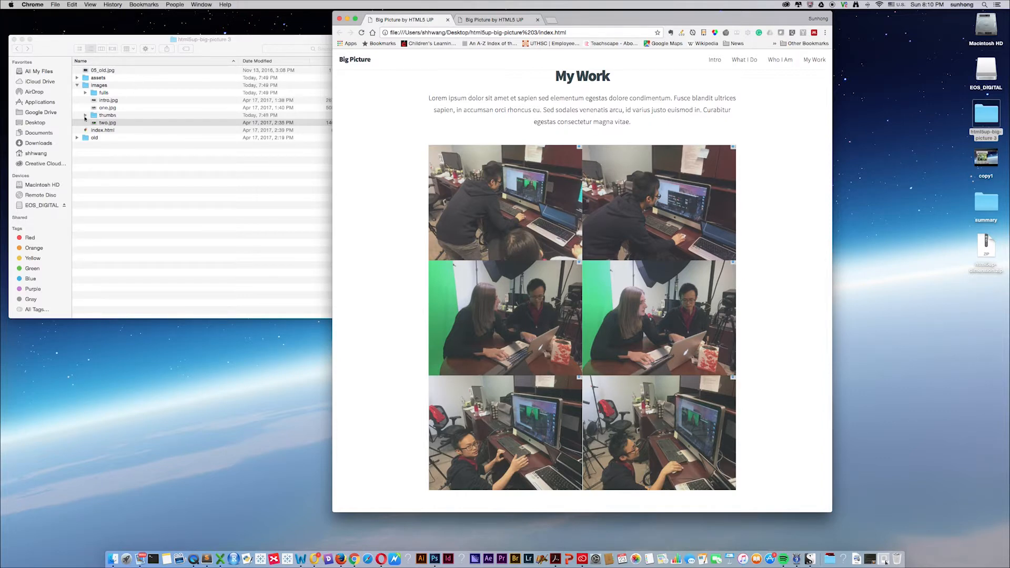
click(87, 114)
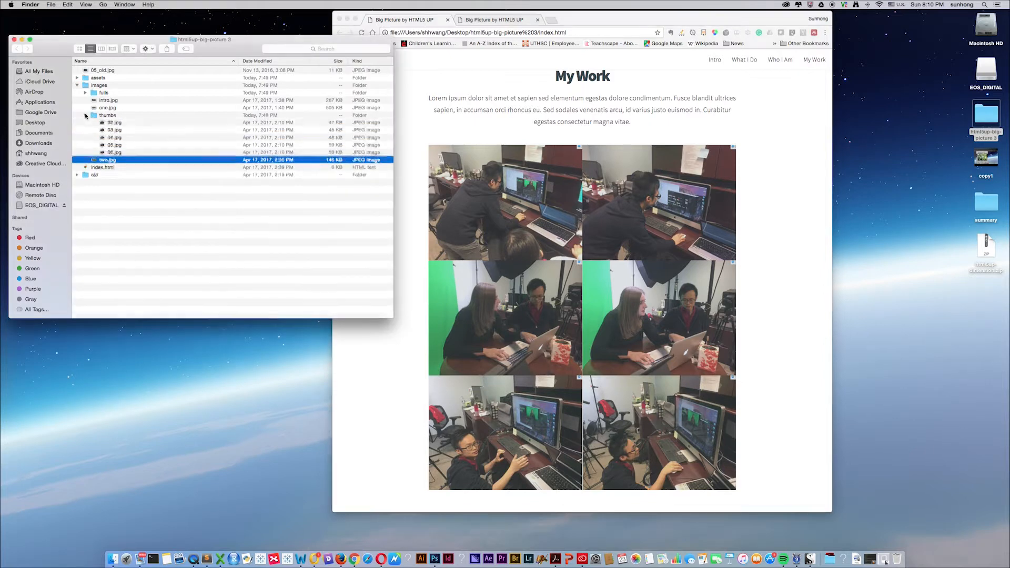
click(86, 116)
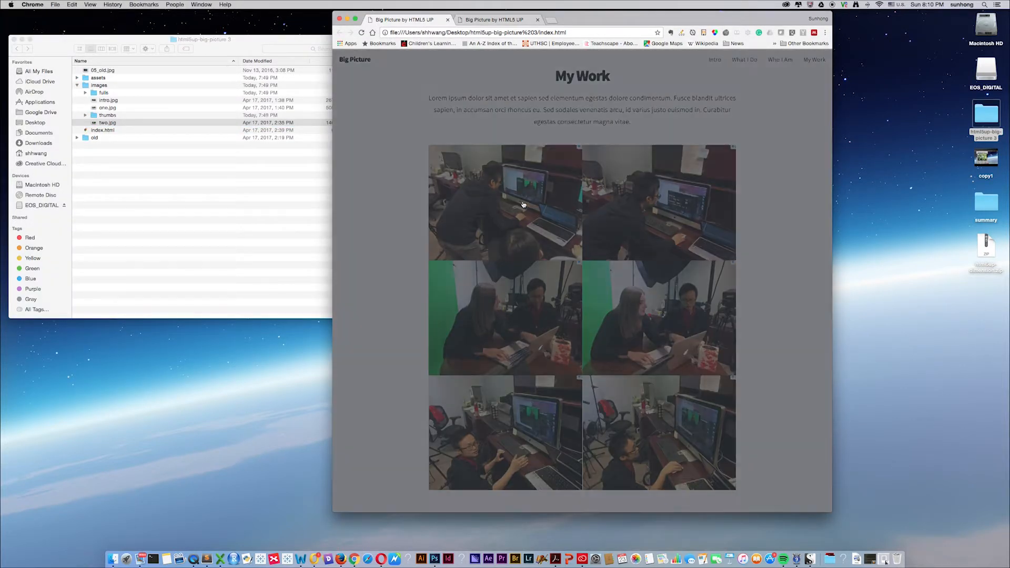
click(524, 205)
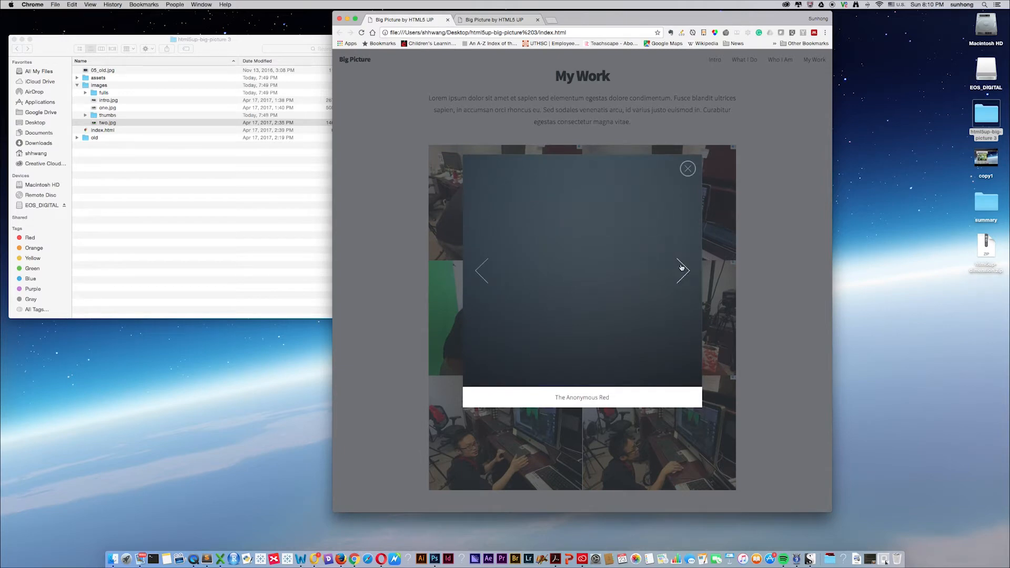
click(688, 168)
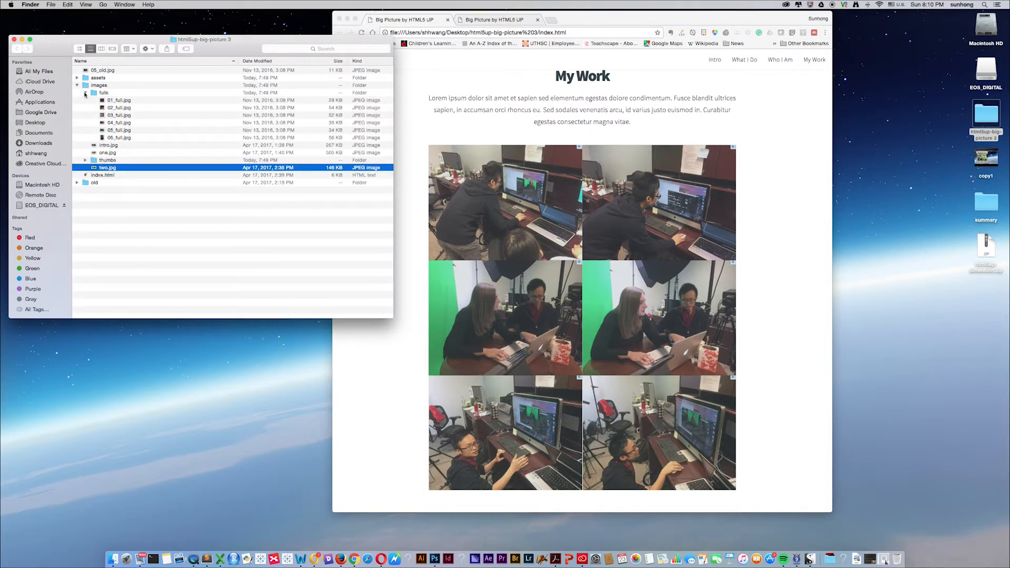
- Collapse the fulls folder and inspect the page's HTML in developer tools
click(85, 92)
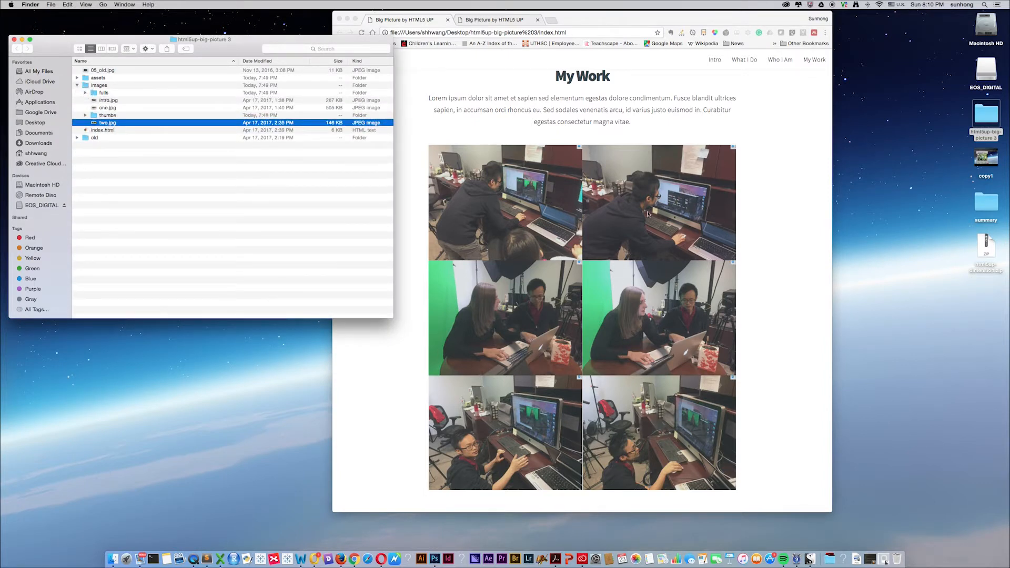
mouse_move(659, 215)
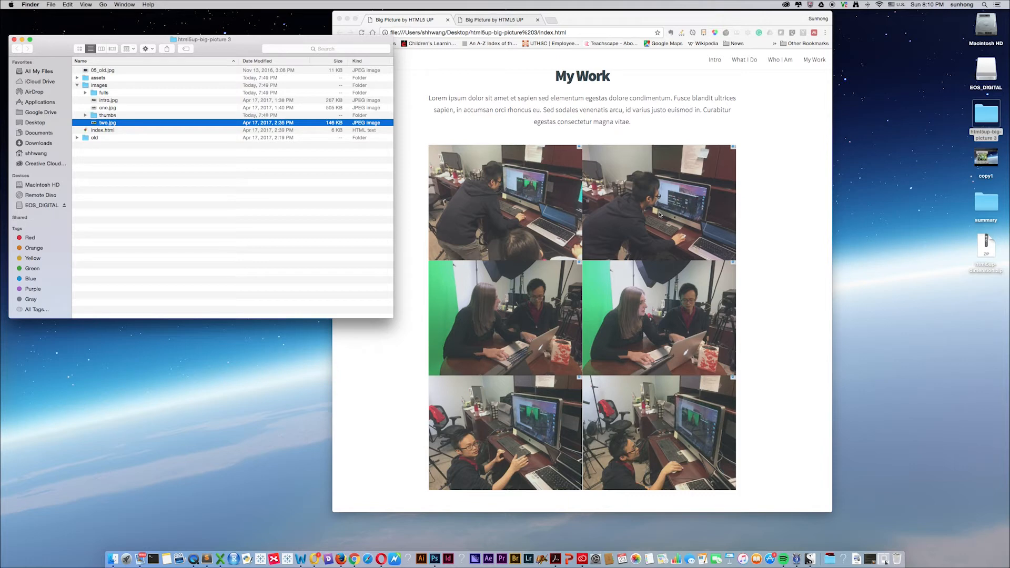
mouse_move(665, 215)
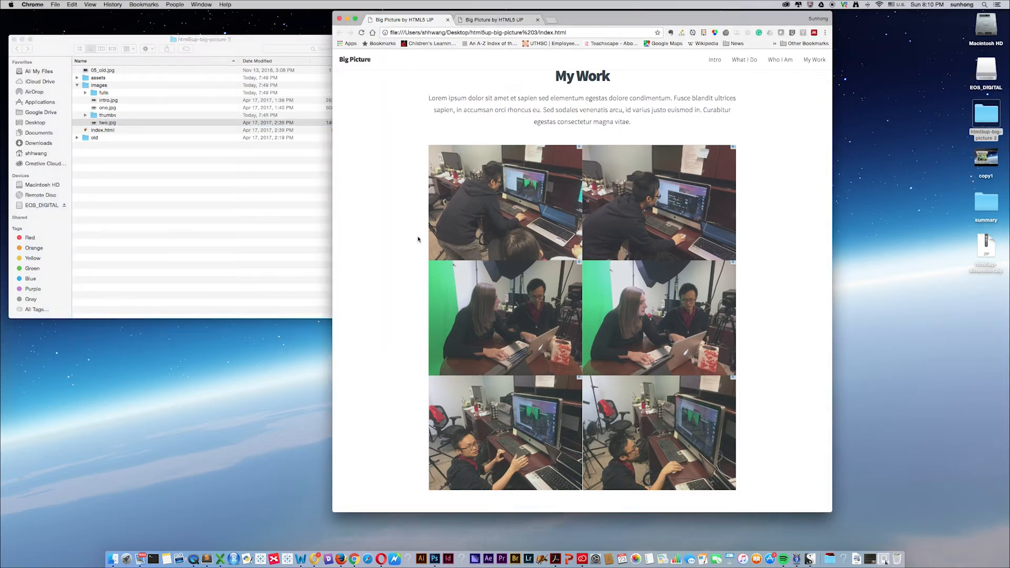
right_click(419, 240)
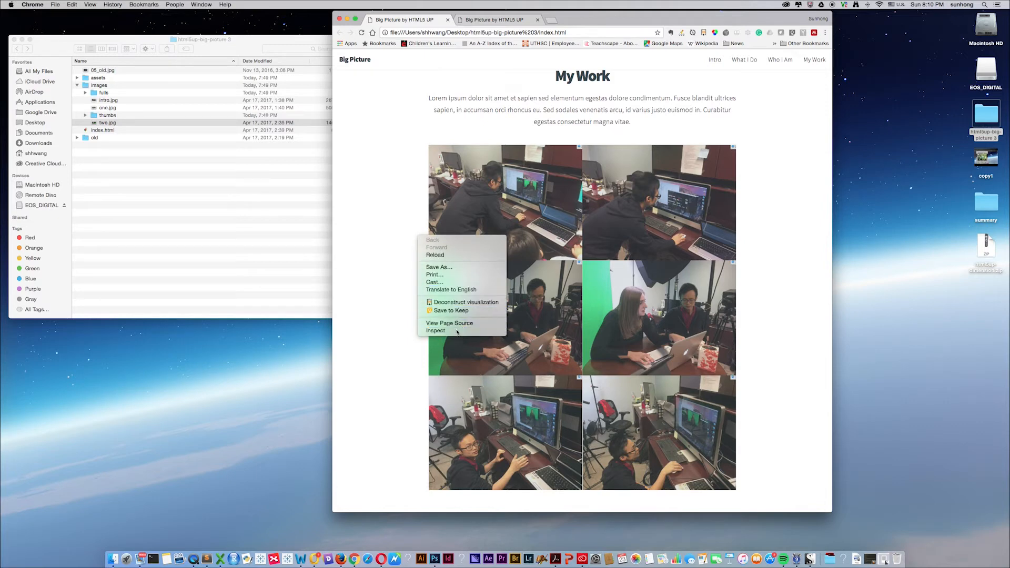
click(436, 331)
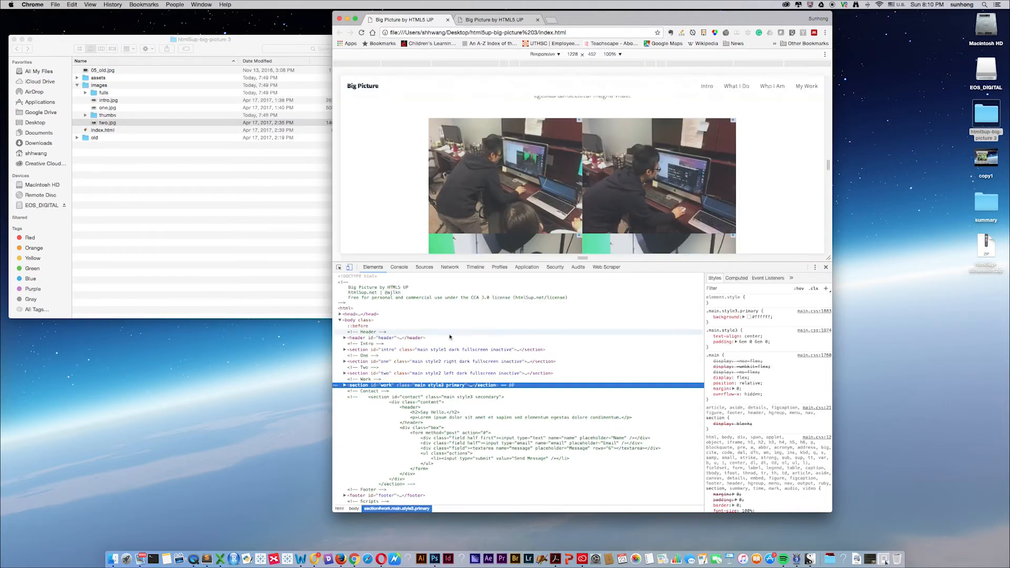
scroll(down, 3)
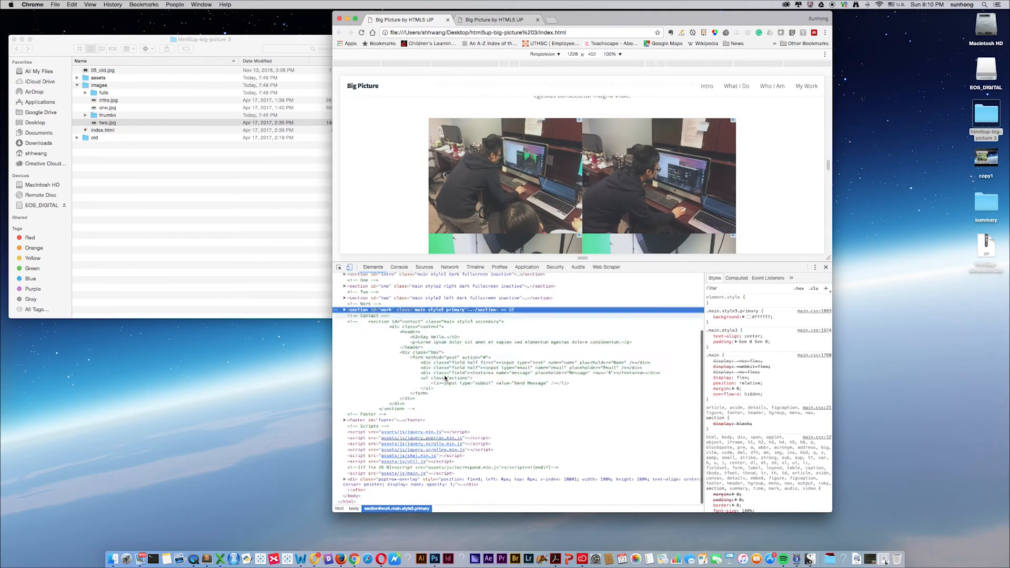